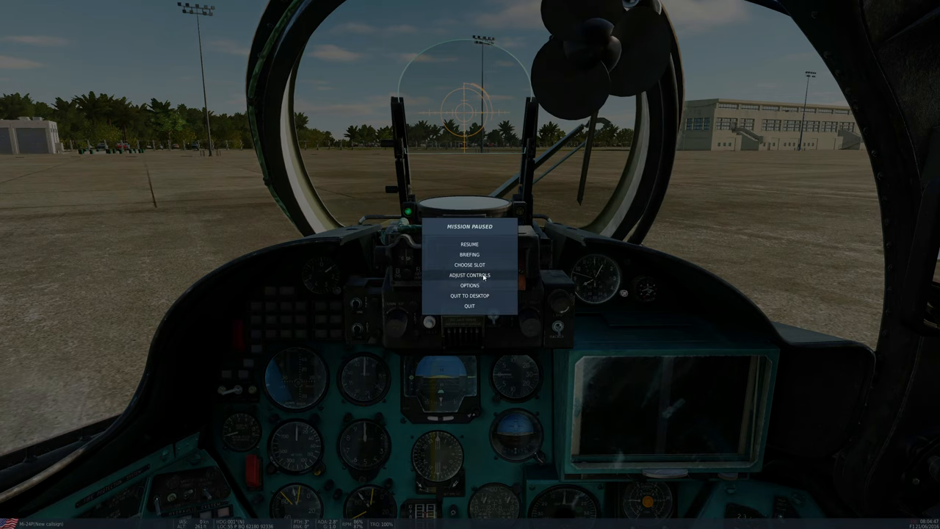
# Open Adjust Controls from the Mission Paused menu to reach Control Options
pyautogui.click(469, 275)
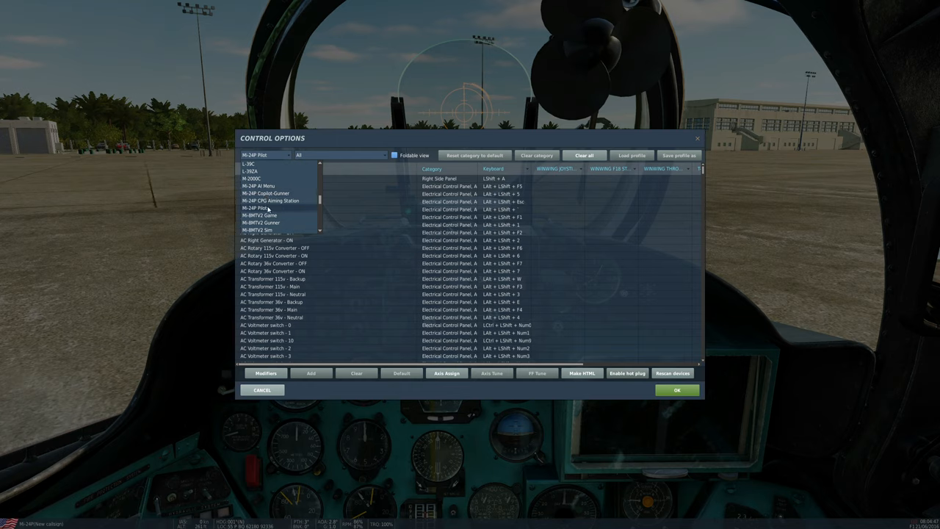
# Show Mi-24P Pilot axis commands and select the rudder axis bound to JOY_Z
pyautogui.click(253, 208)
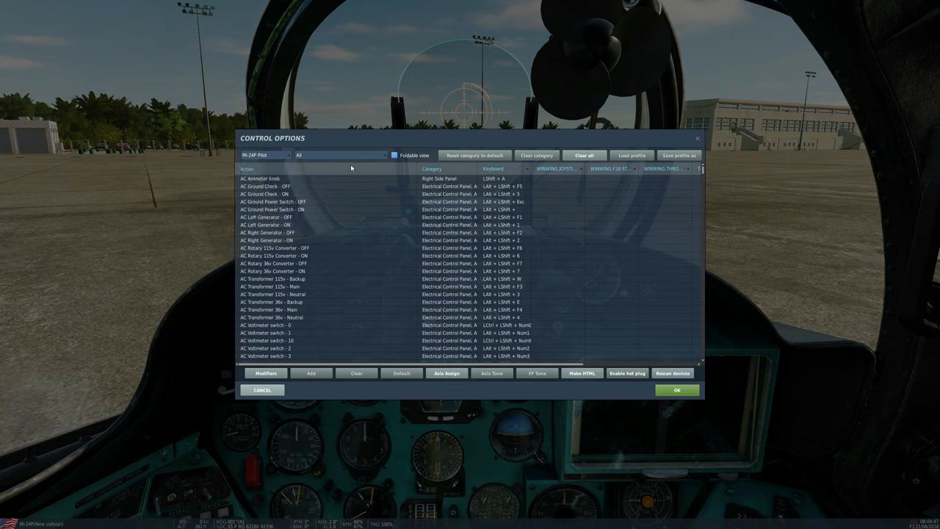
pyautogui.click(337, 155)
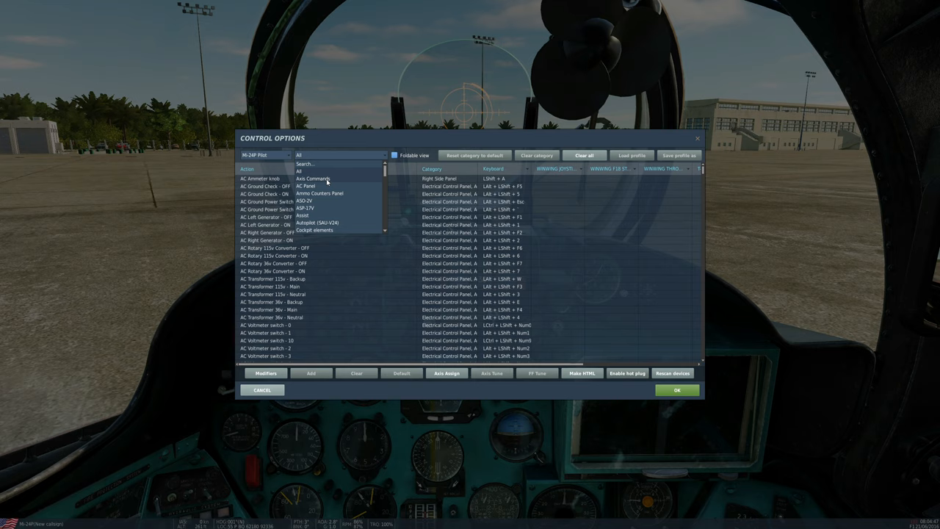
pyautogui.click(316, 179)
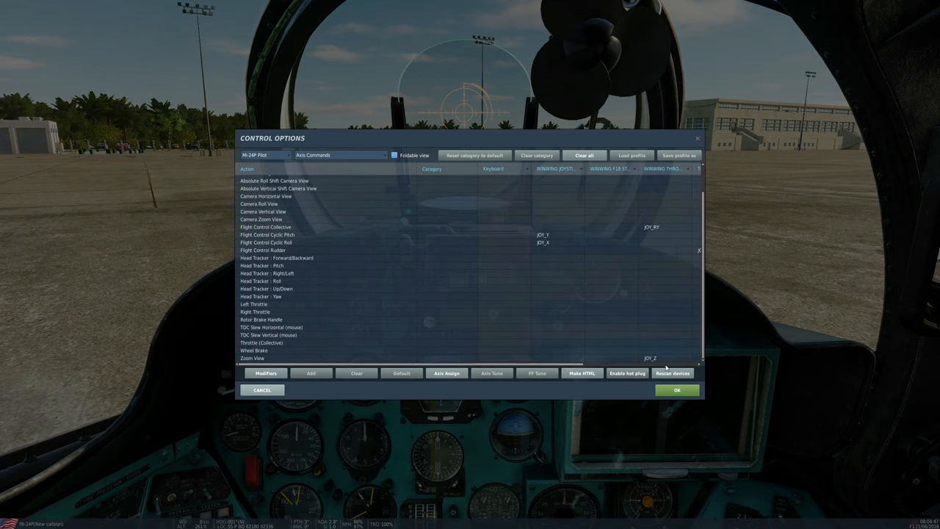
pyautogui.click(663, 358)
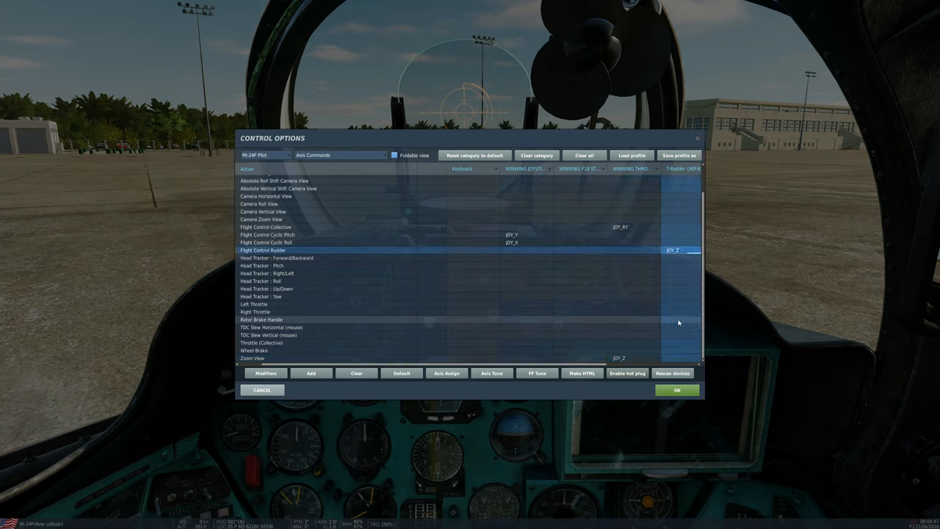
pyautogui.moveTo(674, 269)
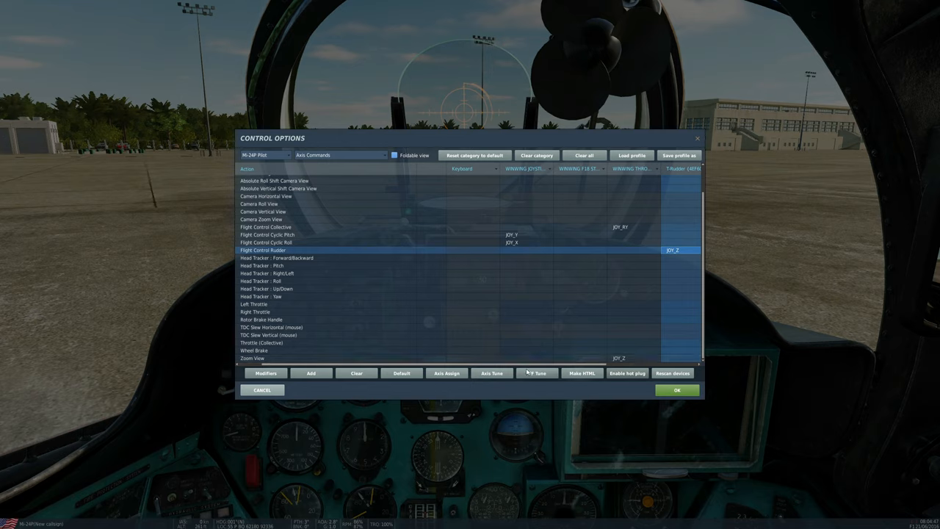
# Review the rudder Axis Tune curve (curvature 30) and accept it
pyautogui.click(491, 373)
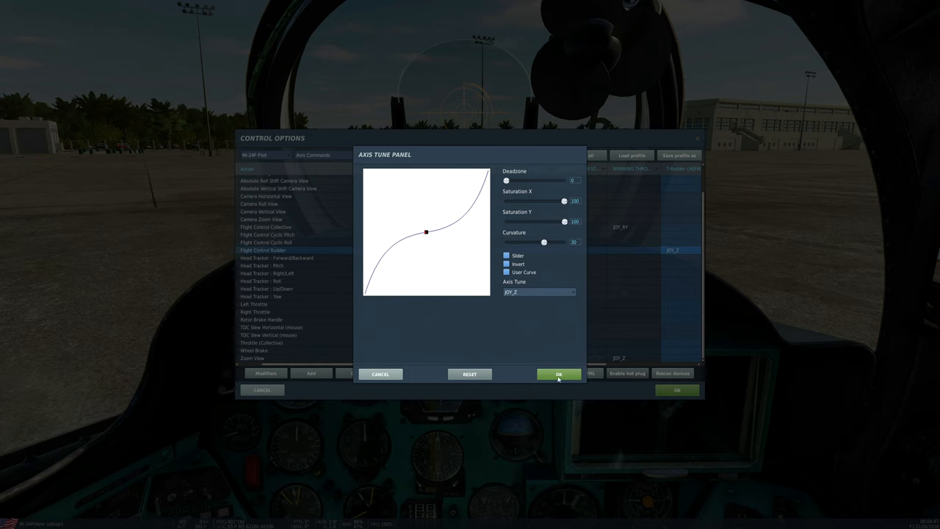
pyautogui.click(558, 374)
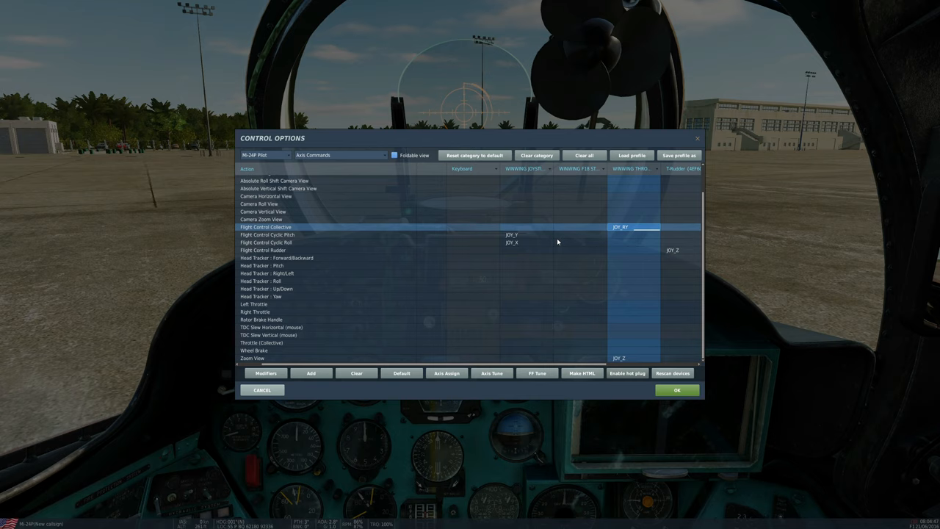
# Filter to Trimmer commands and inspect the Trimmer Button binding JOY_BTN_POV1_D
pyautogui.click(339, 155)
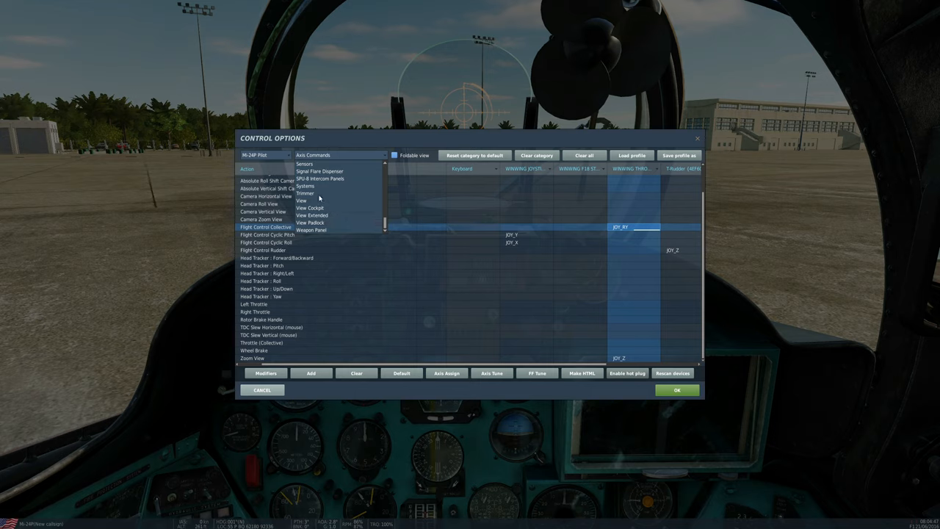
pyautogui.click(305, 193)
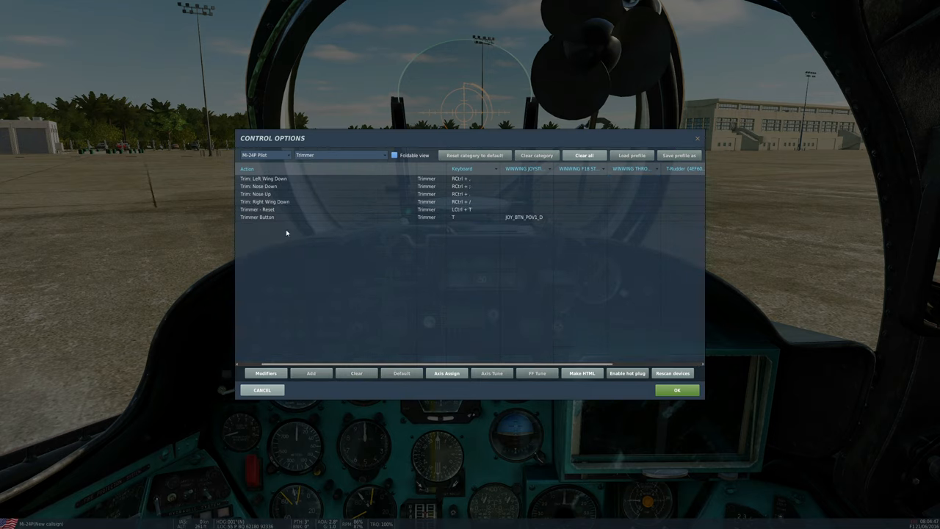
pyautogui.click(507, 217)
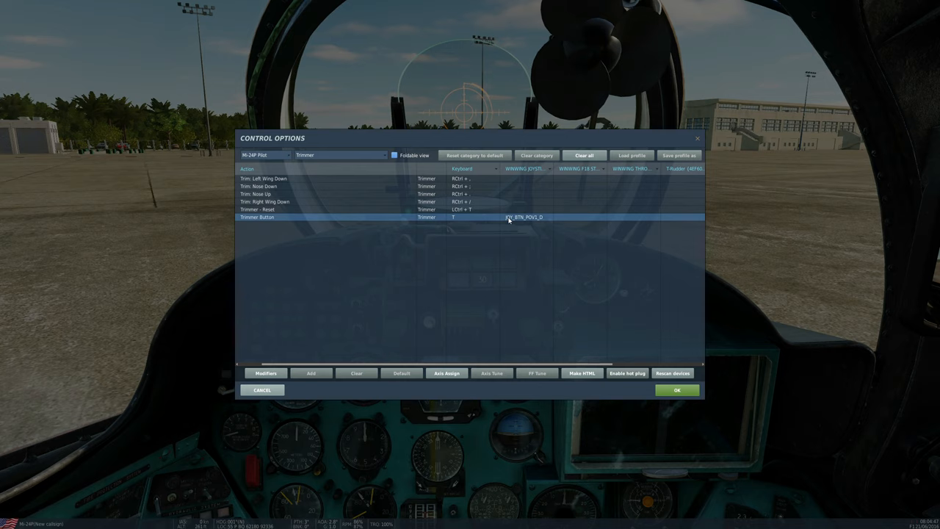
pyautogui.click(524, 217)
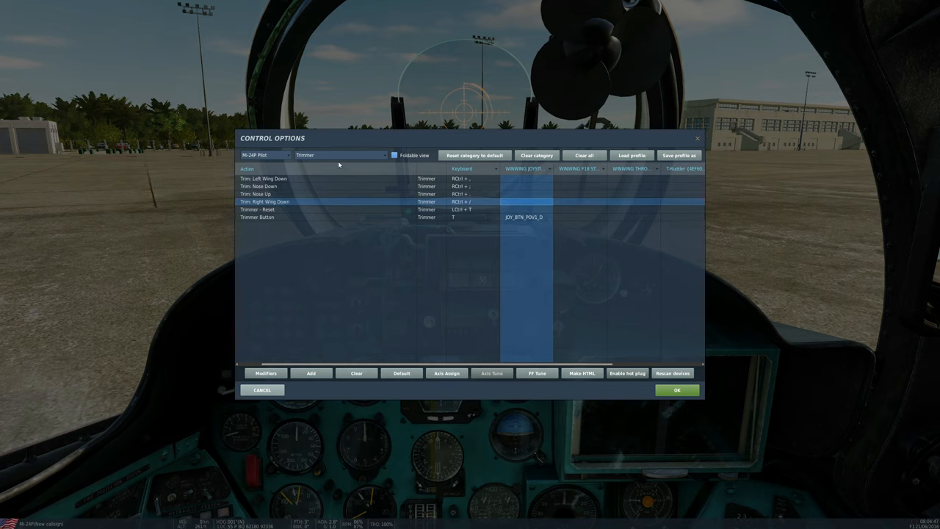
# List Helper AI Commands and check the Prepare Weapons Systems joystick binding
pyautogui.click(339, 155)
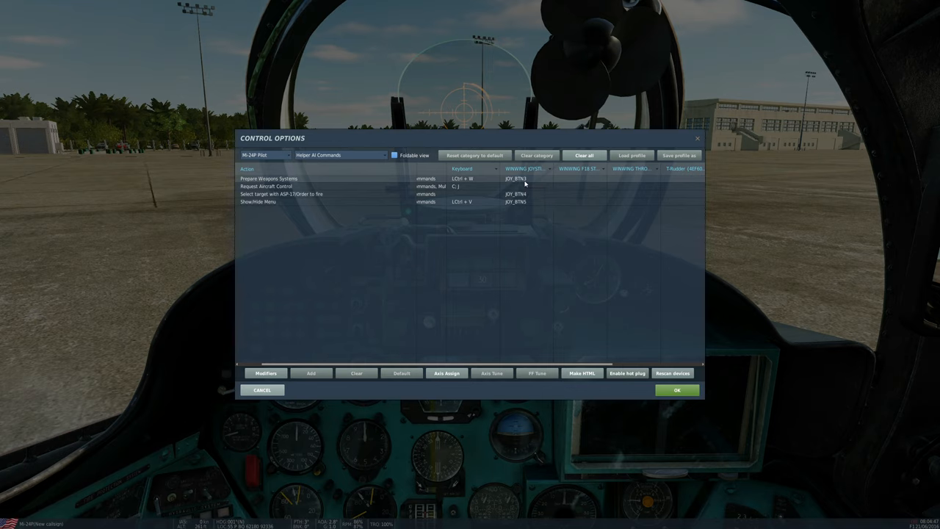
pyautogui.click(525, 179)
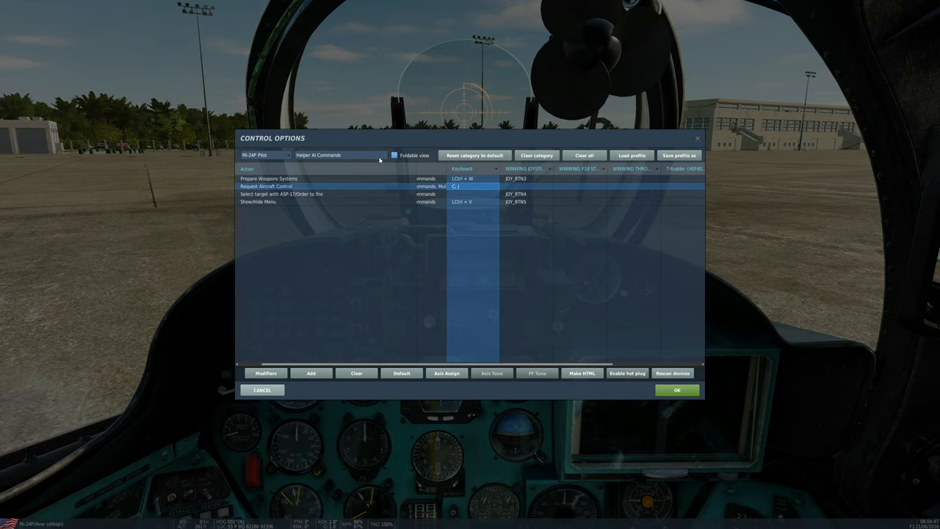
# Browse Flight Control and Engines categories, checking the collective brake binding, then pick Cyclic Stick
pyautogui.click(338, 155)
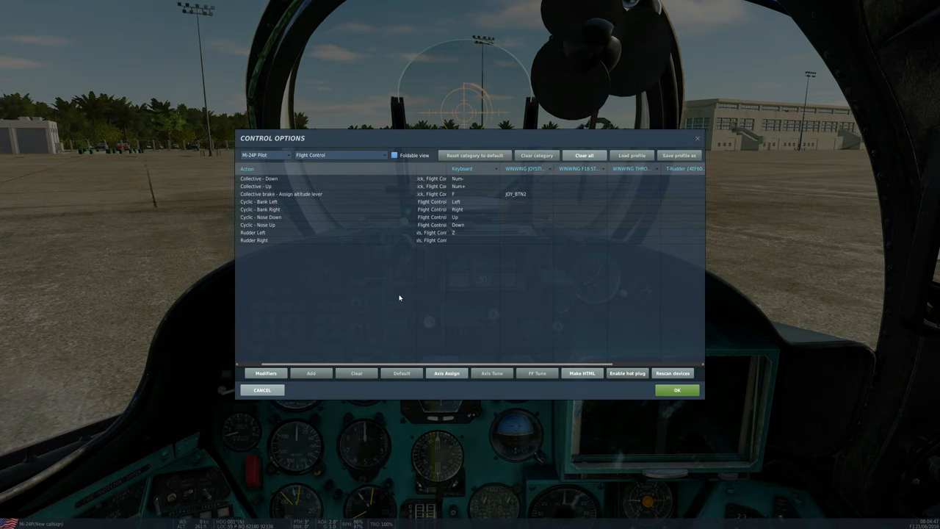
pyautogui.click(280, 194)
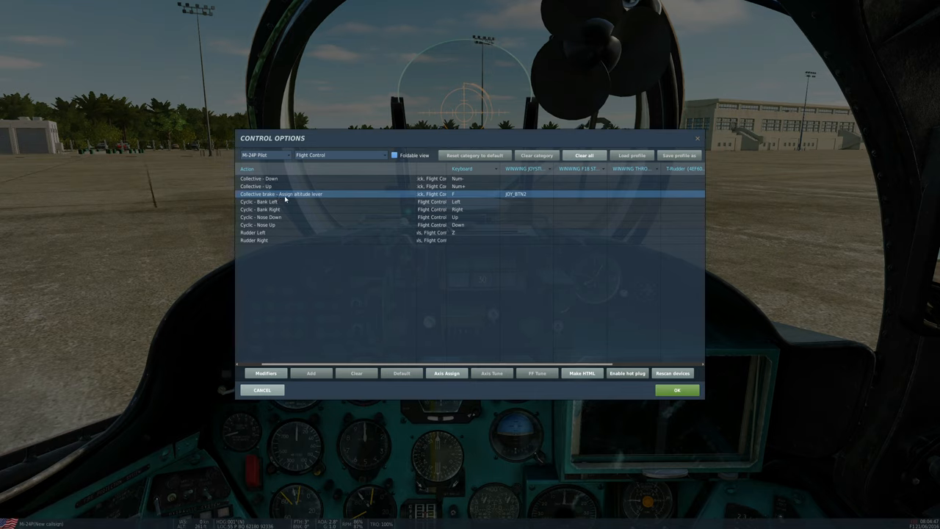
pyautogui.moveTo(315, 194)
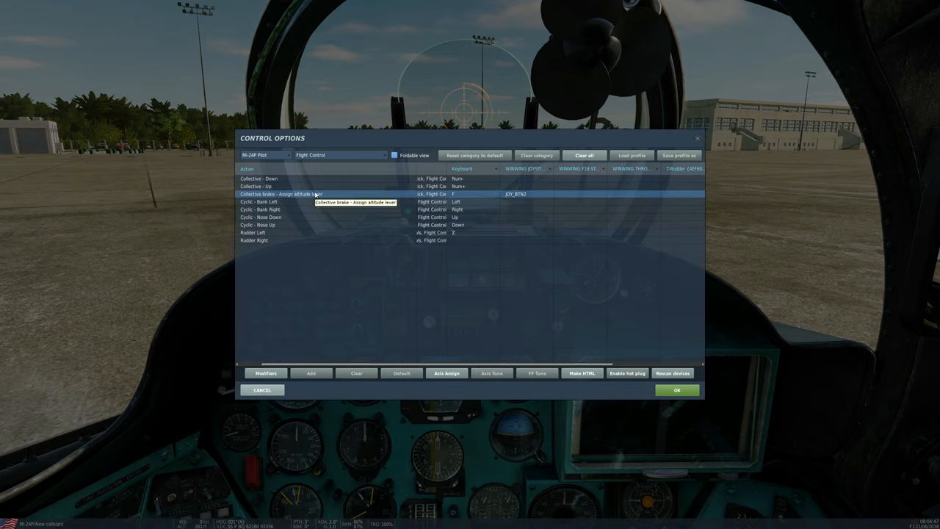
pyautogui.click(514, 194)
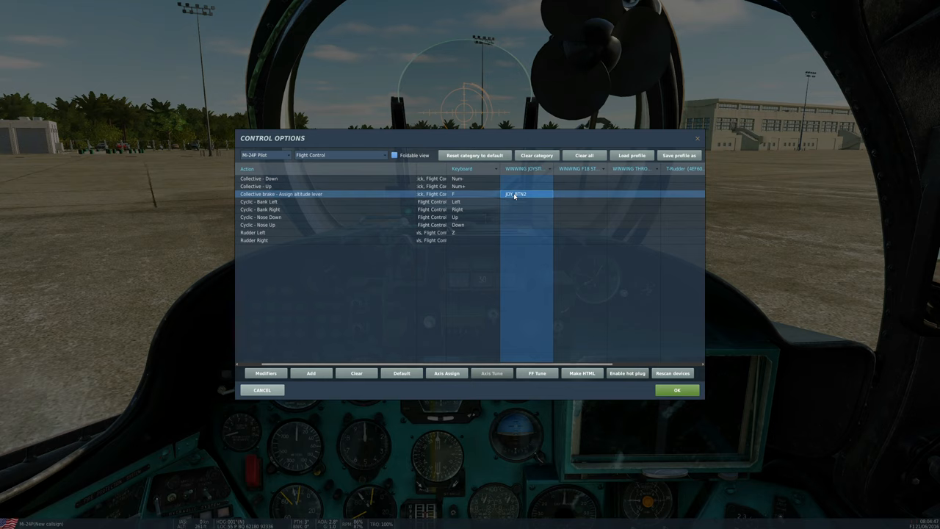
pyautogui.click(338, 155)
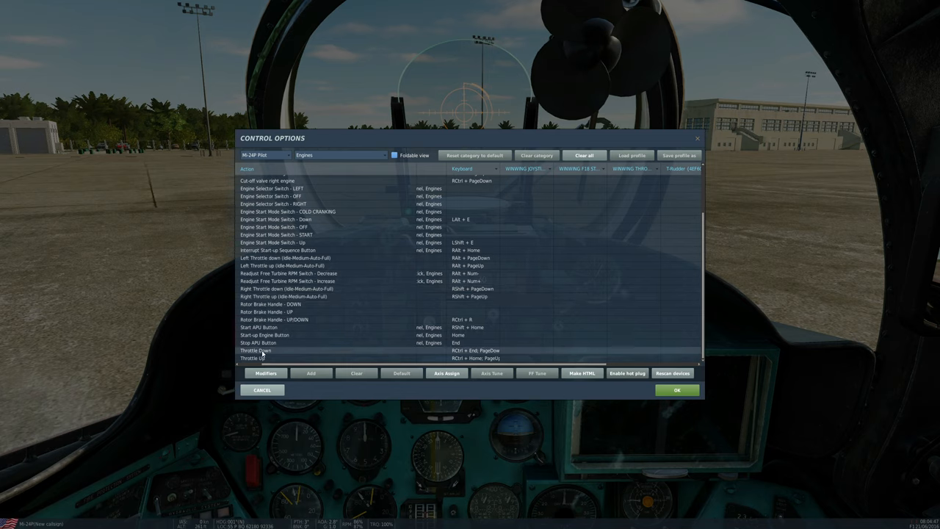
pyautogui.moveTo(440, 360)
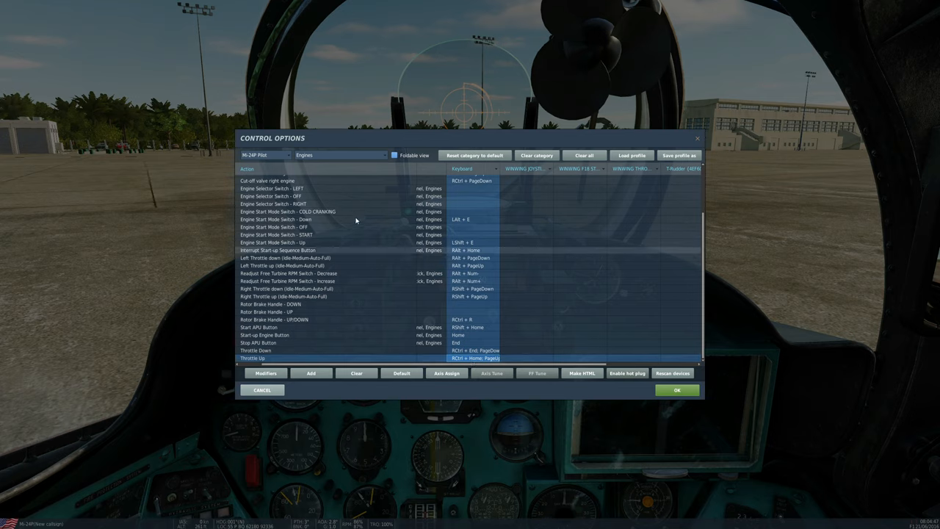
pyautogui.click(338, 155)
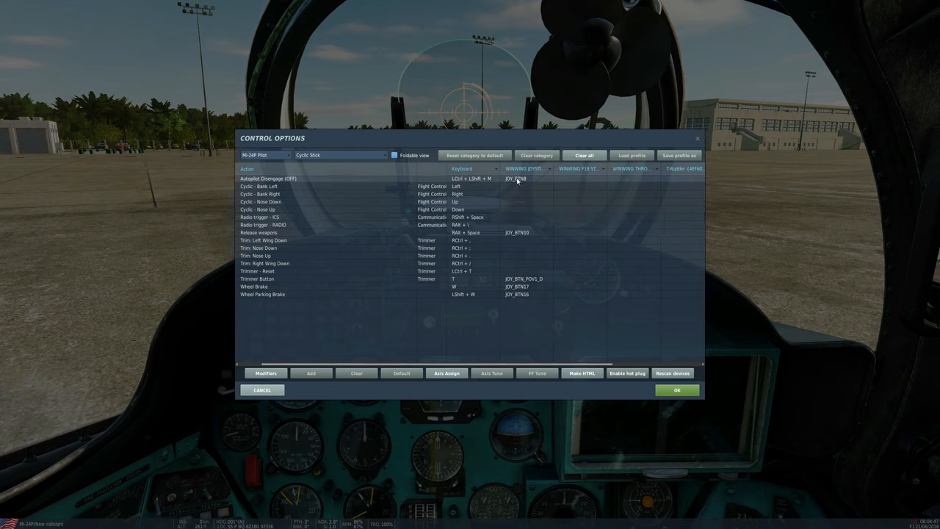
# Check Cyclic Stick bindings for weapon release, wheel brake and parking brake, then show Assist
pyautogui.click(517, 179)
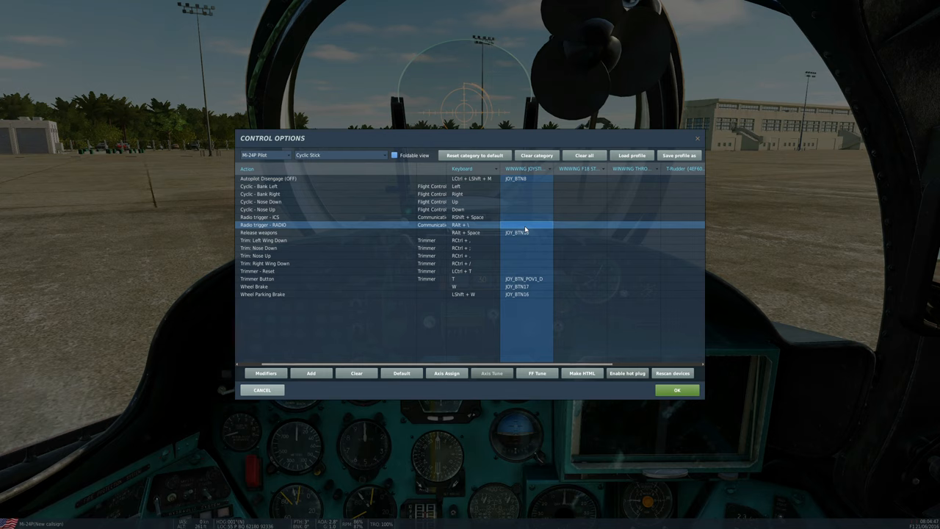
pyautogui.click(514, 233)
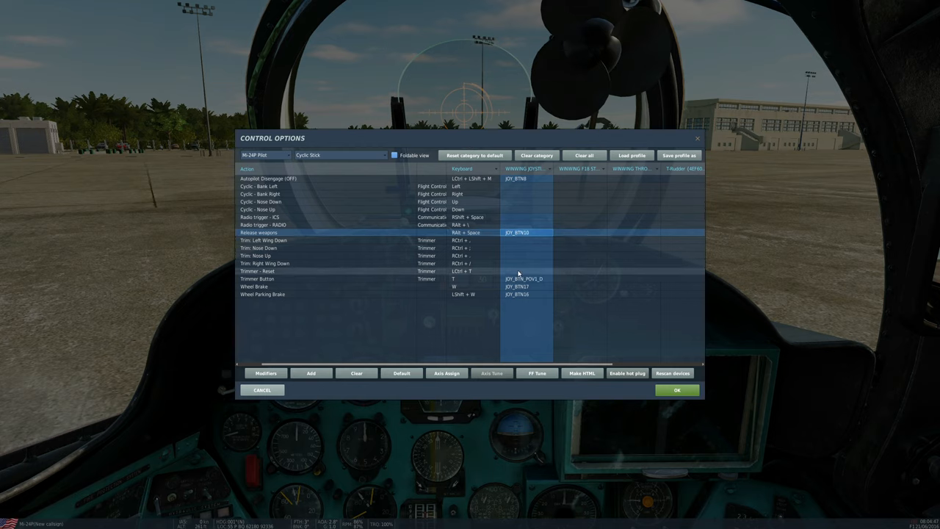
pyautogui.click(518, 287)
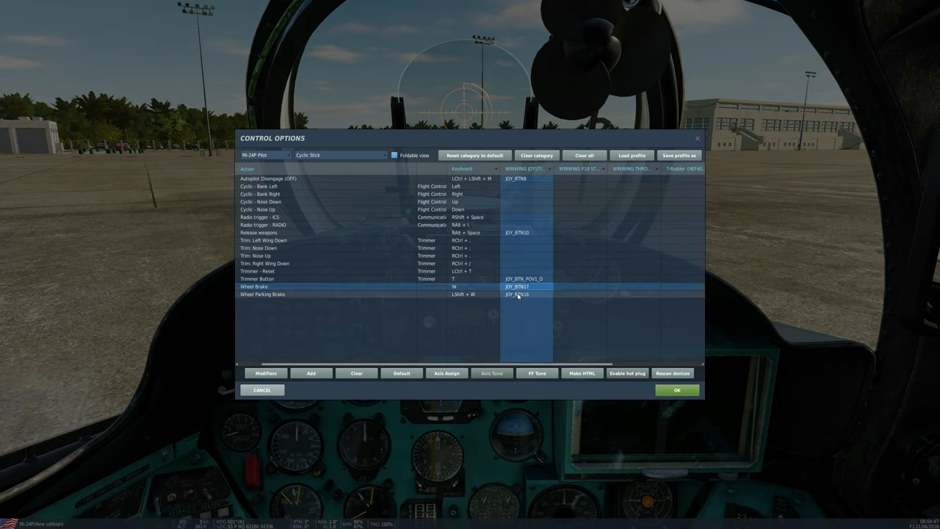
pyautogui.click(517, 294)
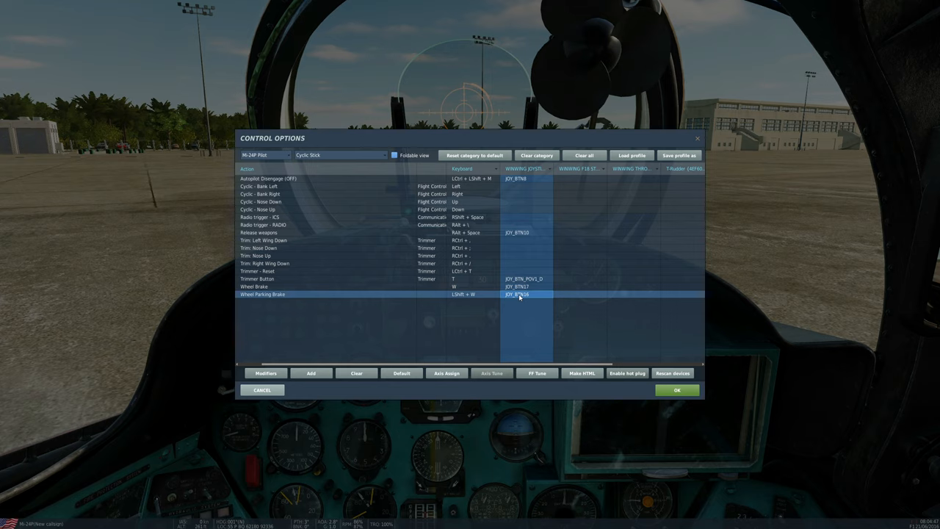
pyautogui.click(339, 155)
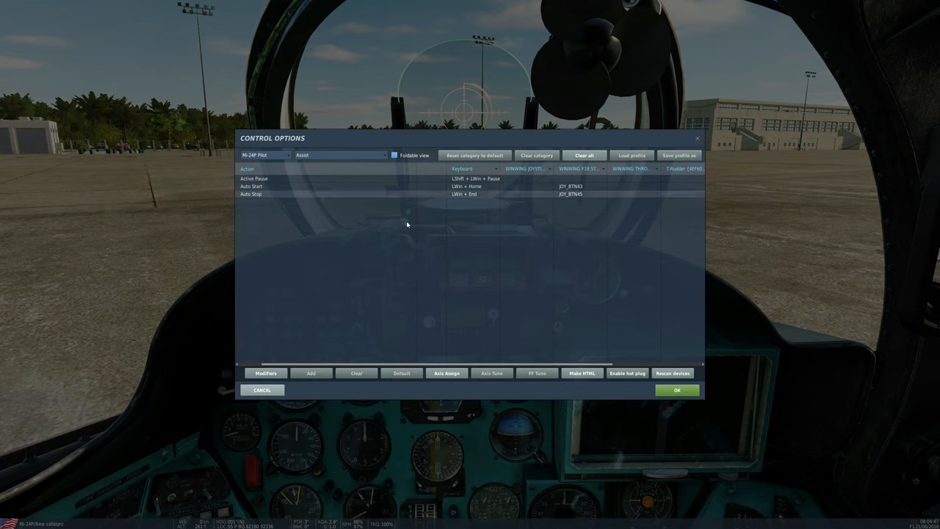
# Check the Auto Stop binding, then inspect ASO-2V Pilot Launch Countermeasures on JOY_BTN20
pyautogui.click(579, 194)
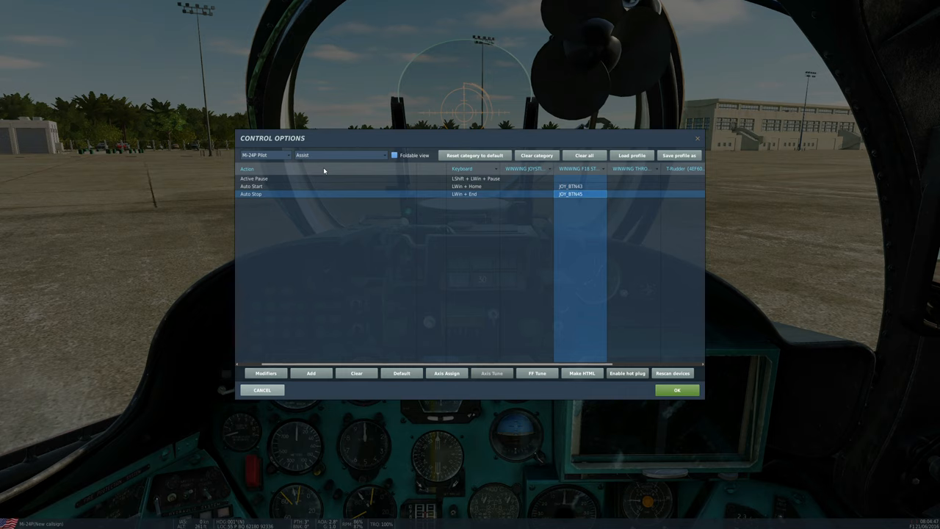
pyautogui.click(337, 155)
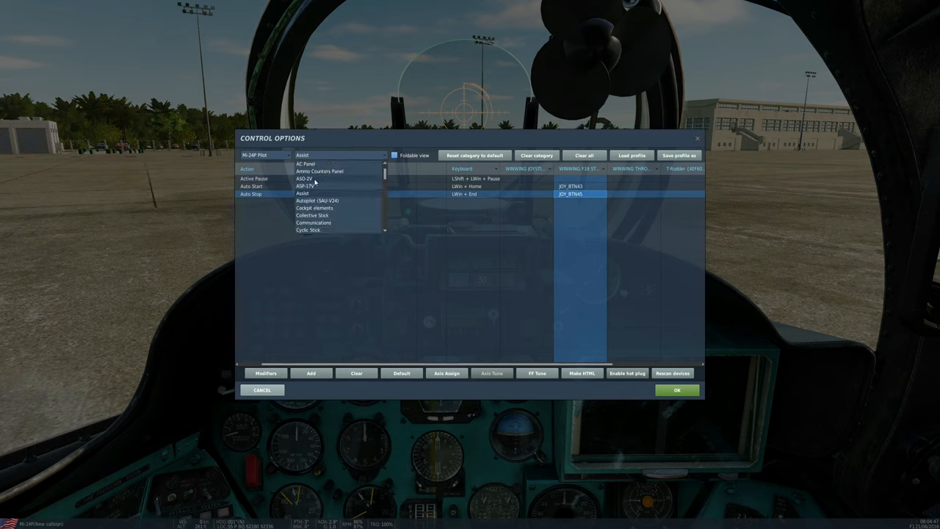
pyautogui.click(303, 179)
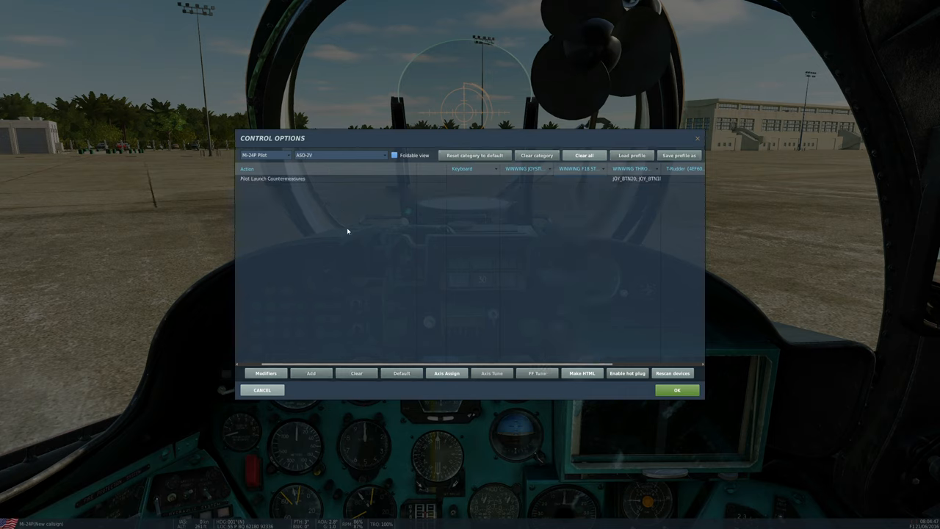
pyautogui.moveTo(390, 326)
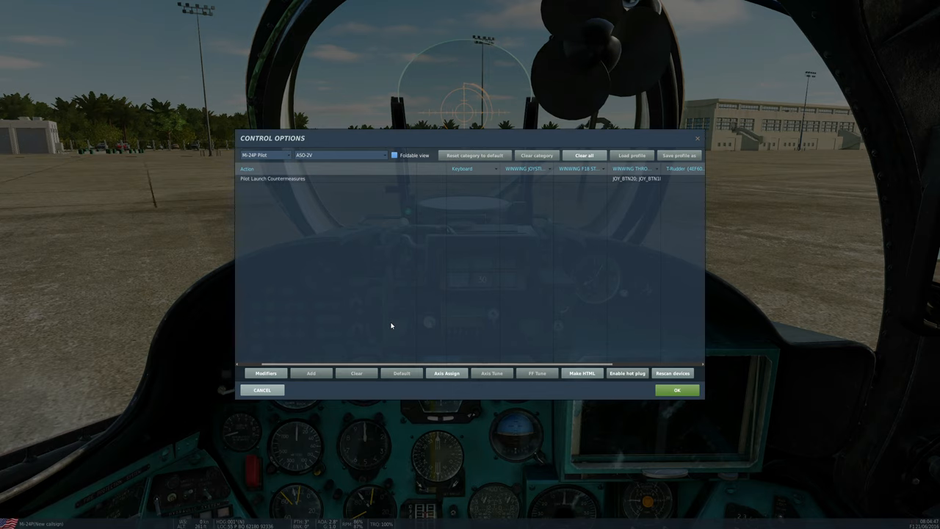
pyautogui.moveTo(412, 323)
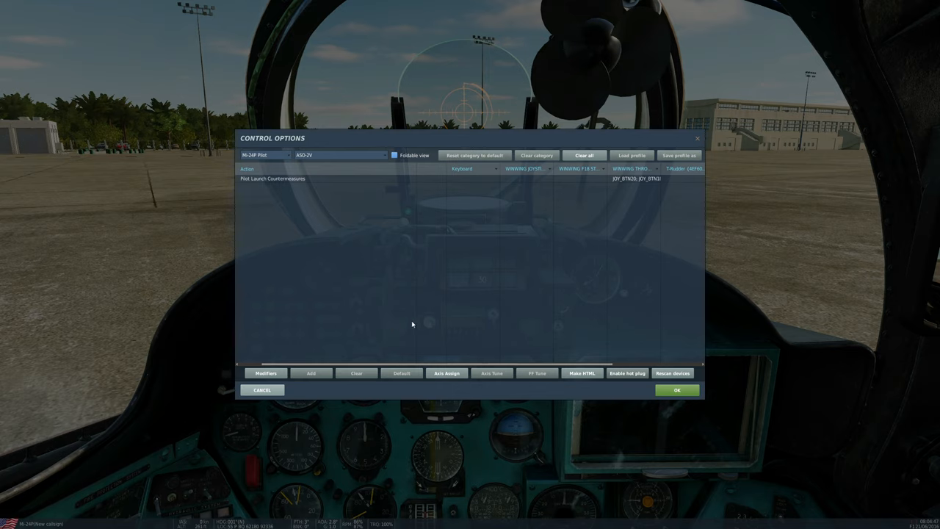
pyautogui.click(635, 179)
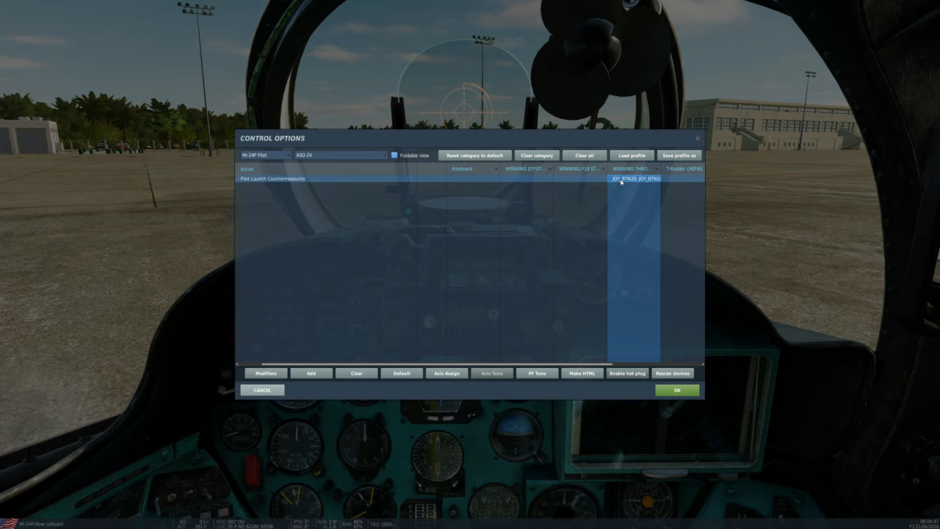
pyautogui.moveTo(394, 171)
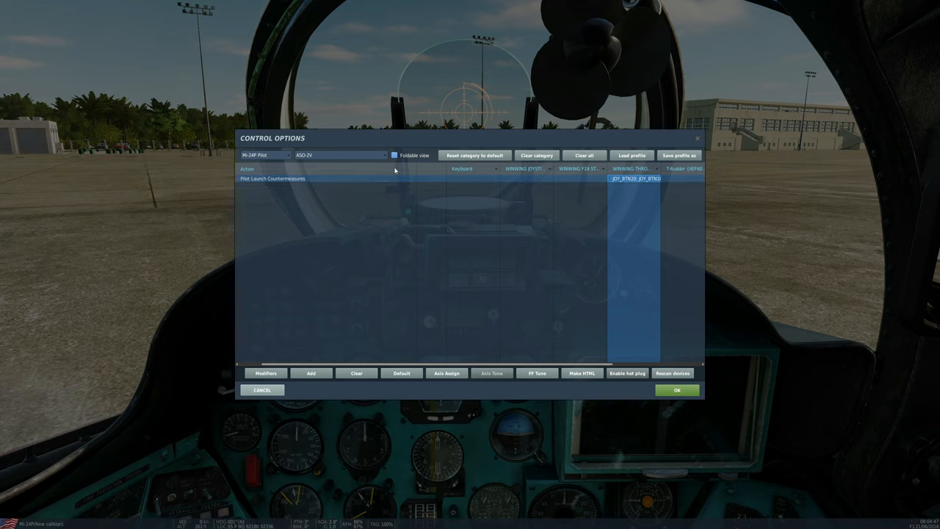
# Show Mi-24P Copilot-Gunner Weapon commands and select Fire Shturm (RCtrl + Space, JOY_BTN7)
pyautogui.click(287, 155)
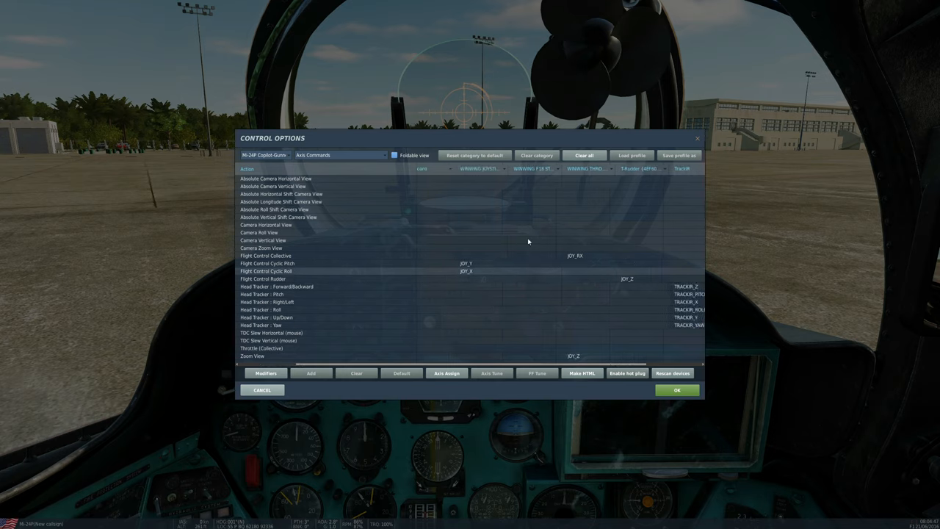
pyautogui.click(339, 155)
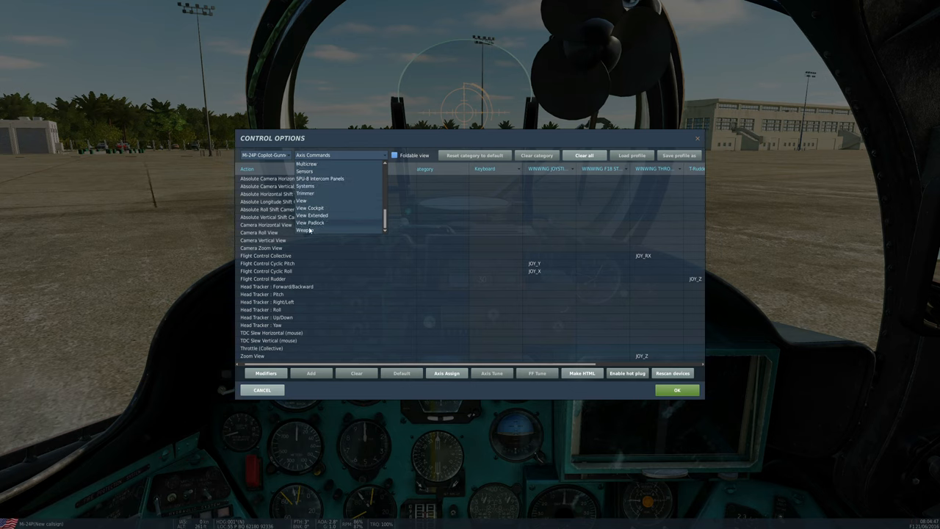
pyautogui.click(304, 230)
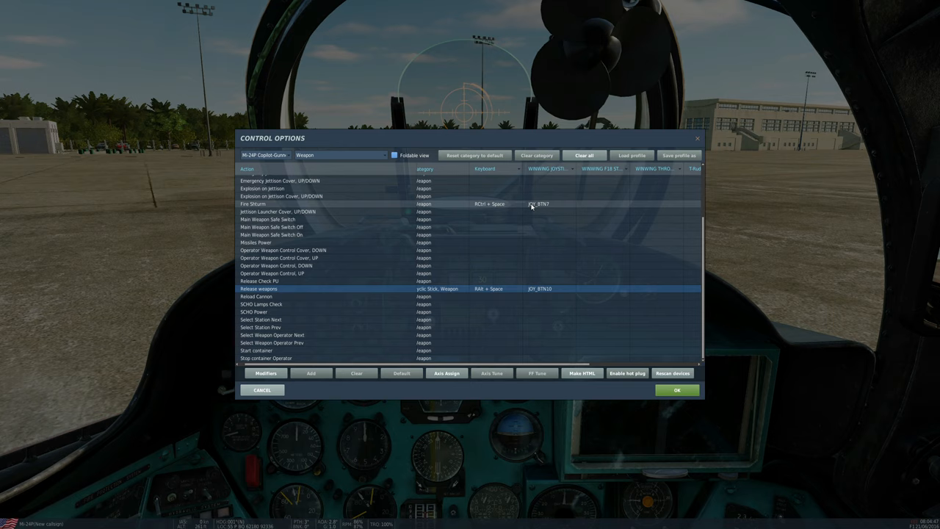
pyautogui.click(536, 204)
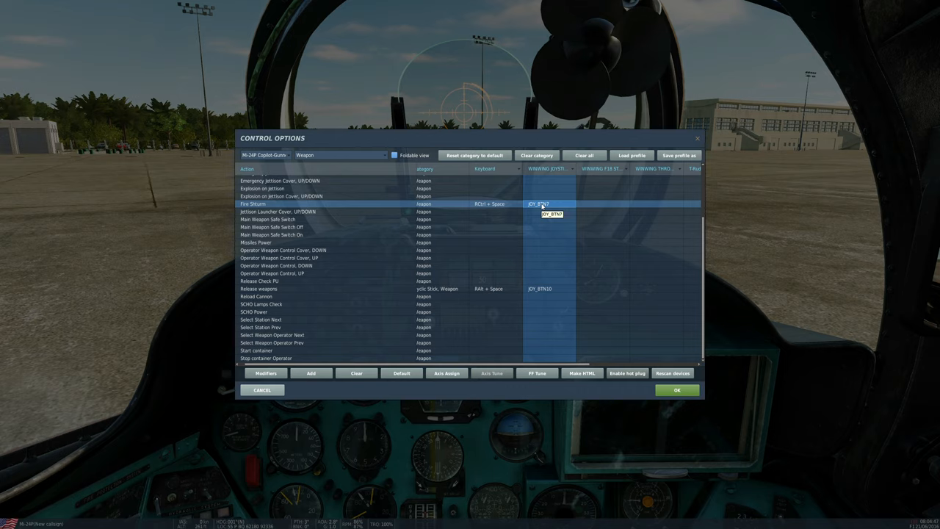
pyautogui.moveTo(540, 204)
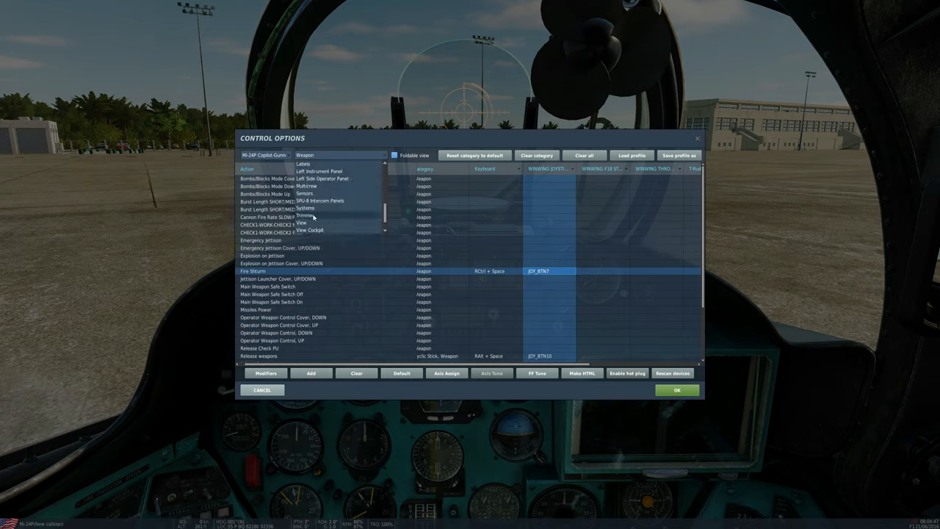
# Step through copilot-gunner Trimmer and Helper AI Commands, then list All categories
pyautogui.click(304, 216)
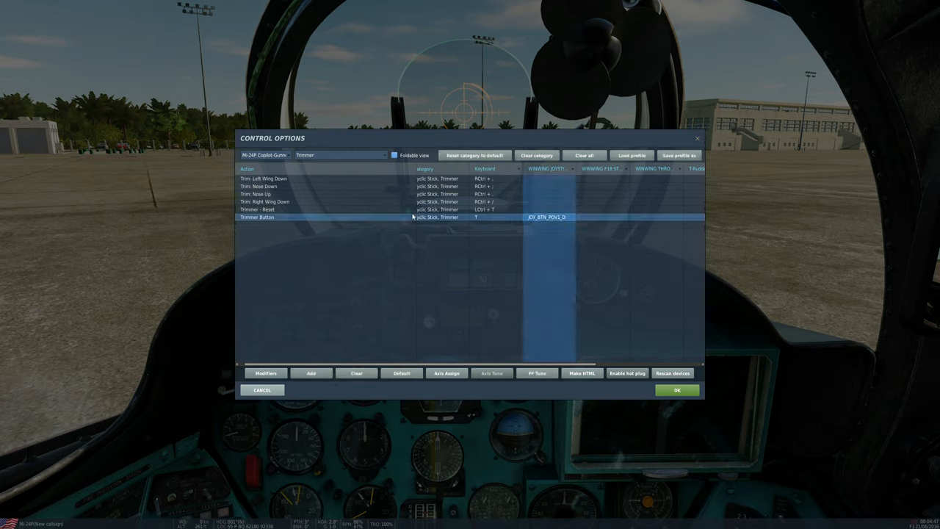
pyautogui.click(337, 155)
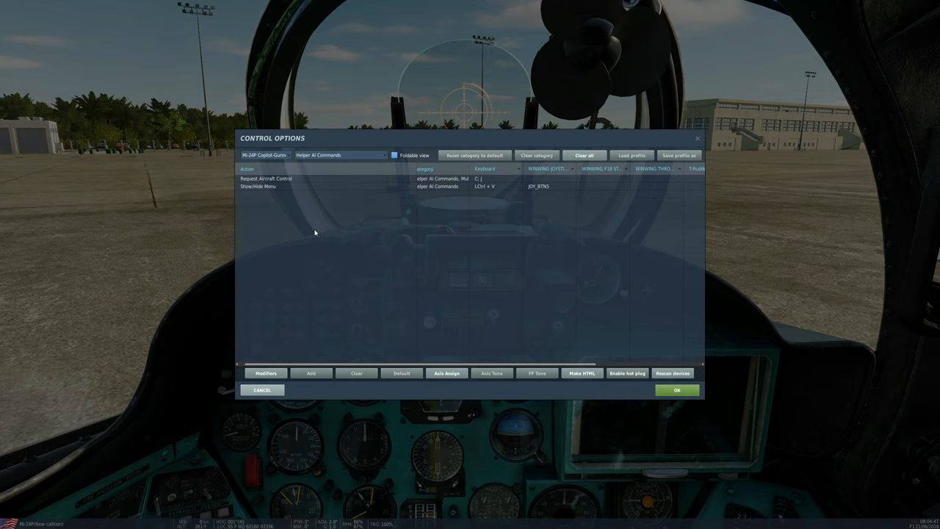
pyautogui.click(547, 186)
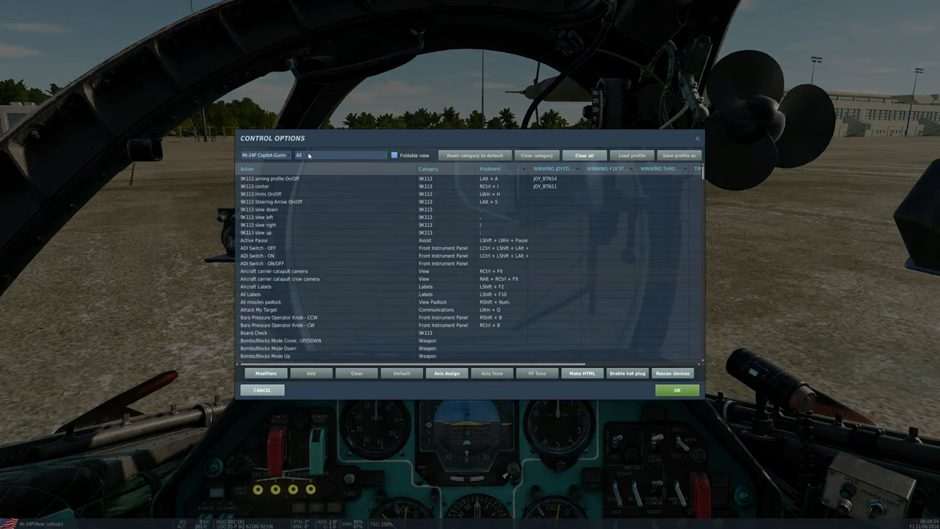
# Browse the copilot-gunner's cyclic and collective categories, then switch to ASO-2V countermeasures
pyautogui.click(340, 155)
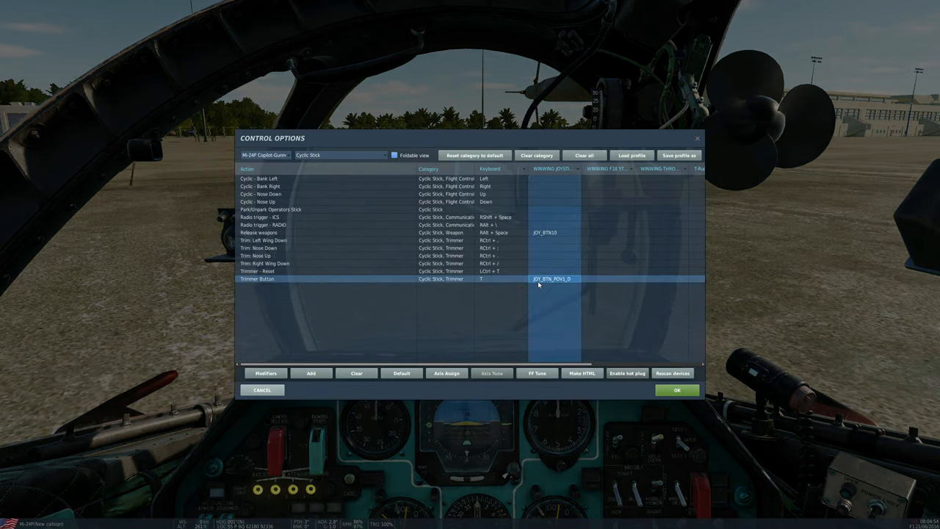
pyautogui.click(545, 232)
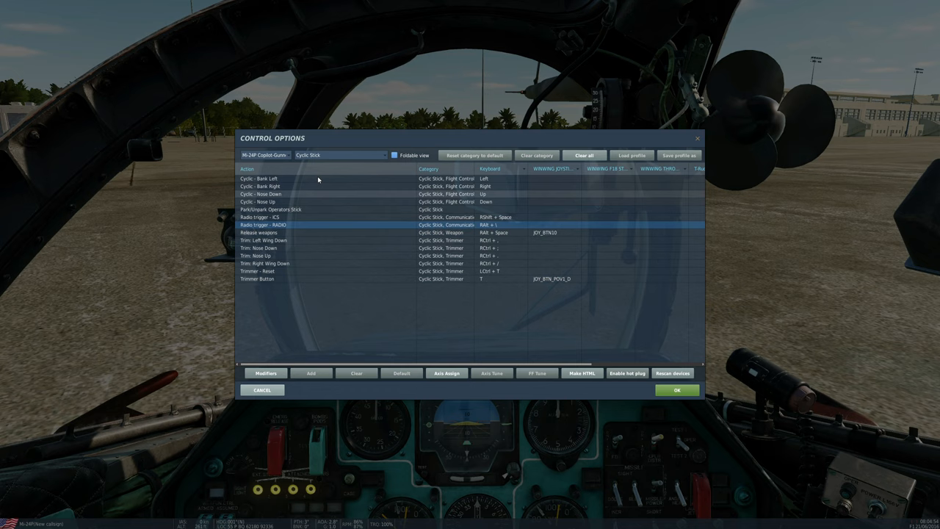
pyautogui.click(340, 154)
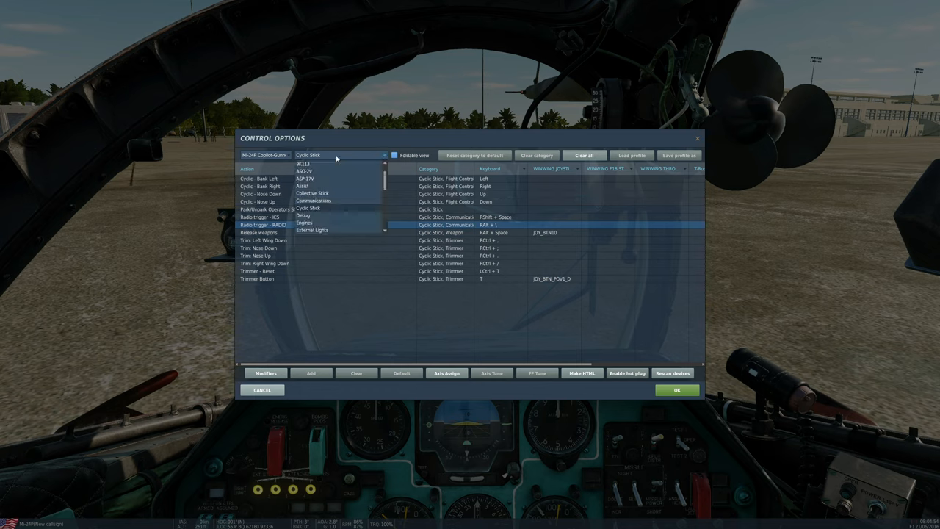
pyautogui.click(308, 208)
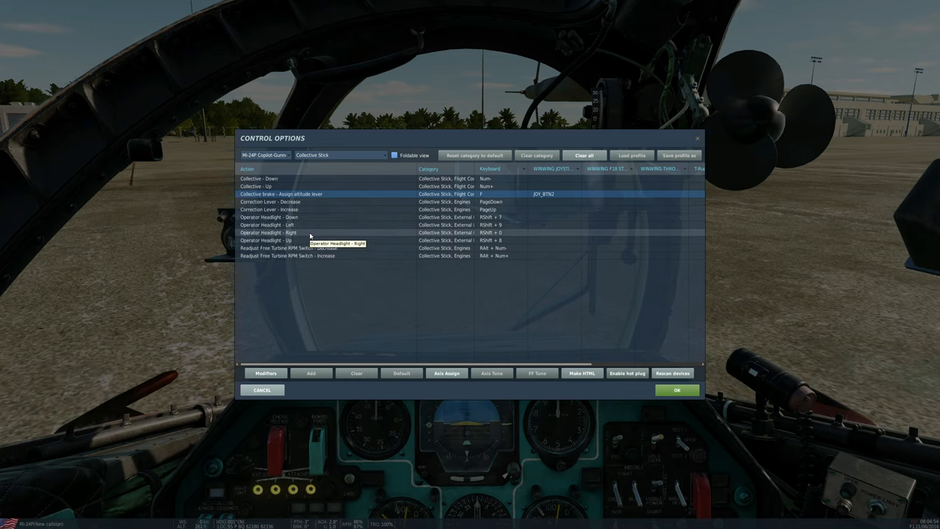
pyautogui.click(337, 155)
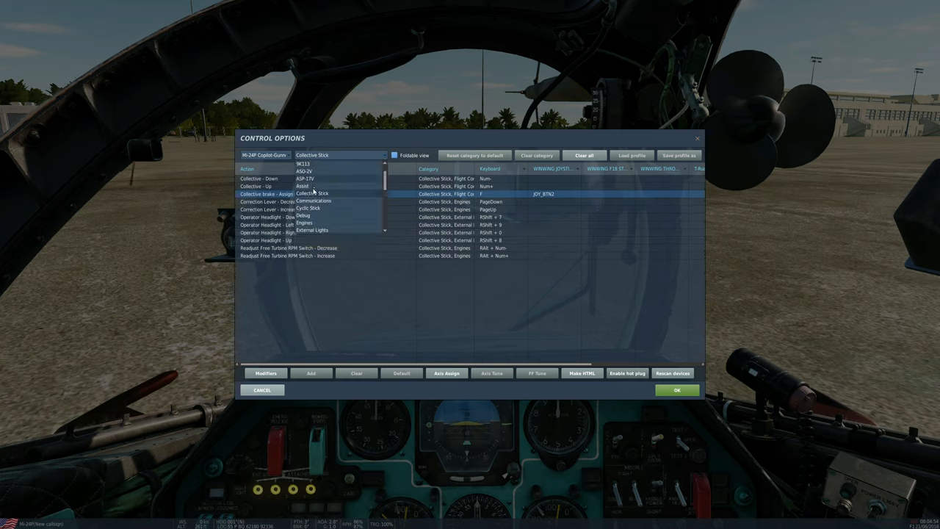
pyautogui.click(303, 171)
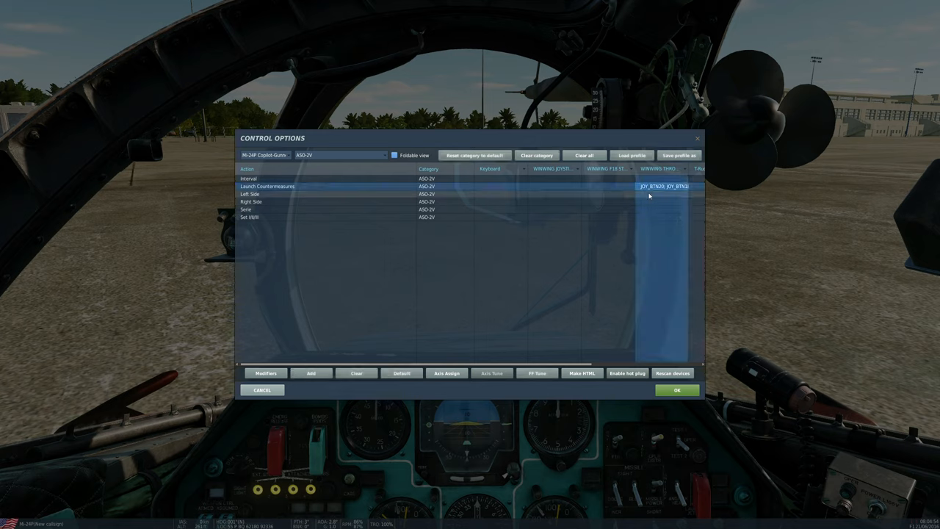
pyautogui.moveTo(380, 169)
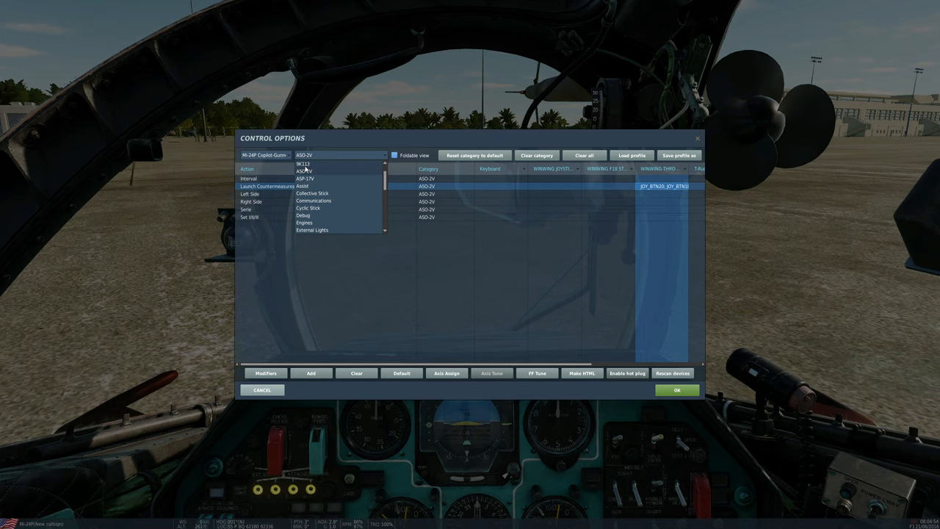
# Switch the copilot-gunner category from All to the 9K113 sight commands
pyautogui.click(302, 164)
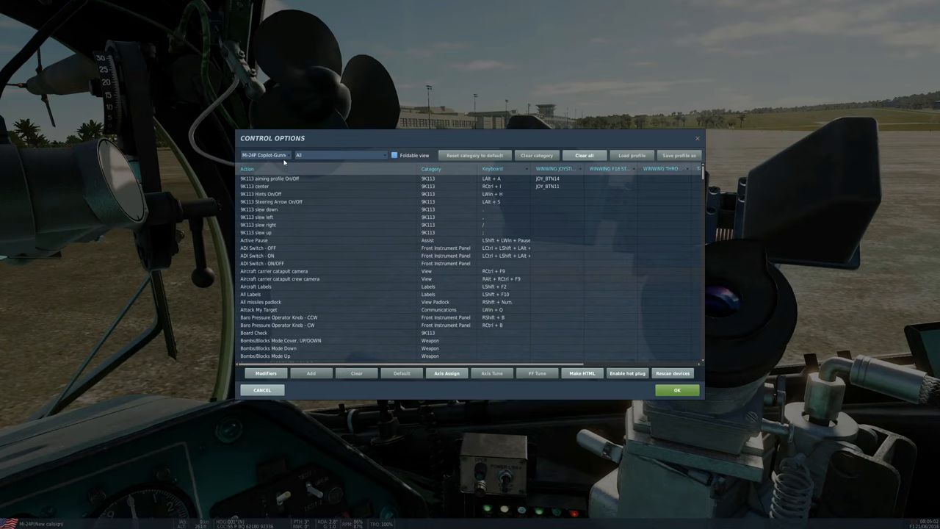
pyautogui.click(339, 155)
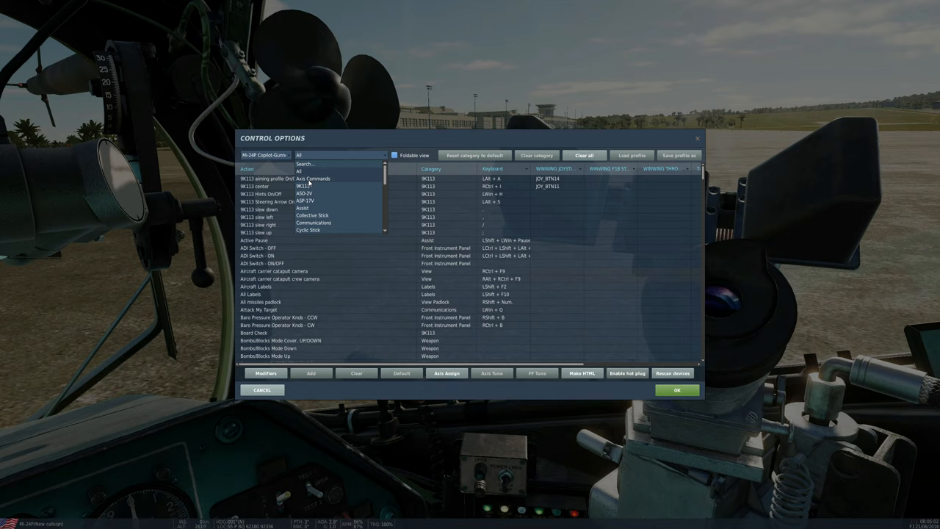
pyautogui.click(303, 185)
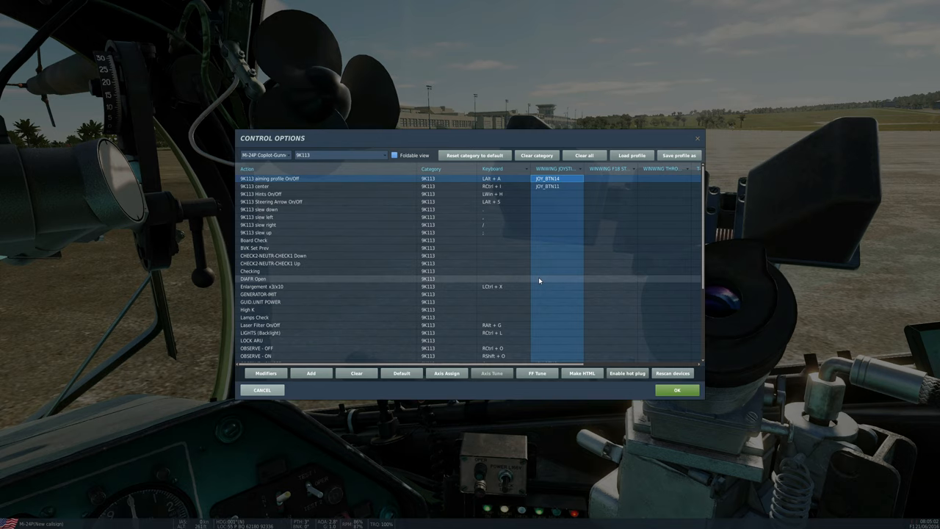
# Check the 9K113 center and Radiation Reset joystick bindings
pyautogui.click(558, 186)
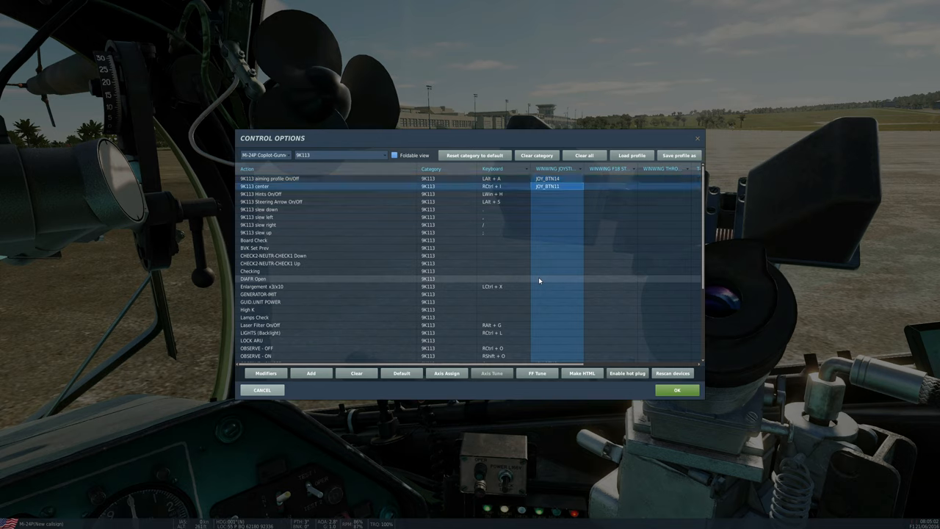
pyautogui.scroll(-3)
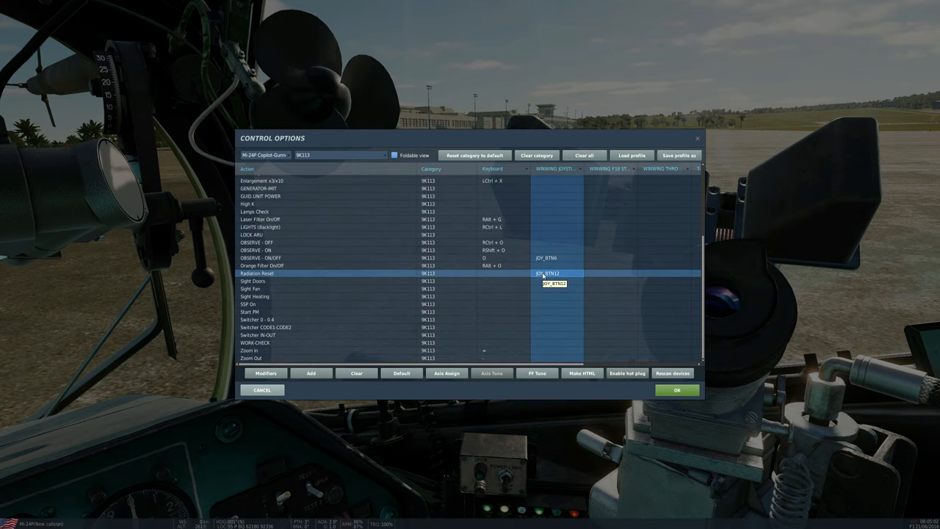
pyautogui.click(547, 258)
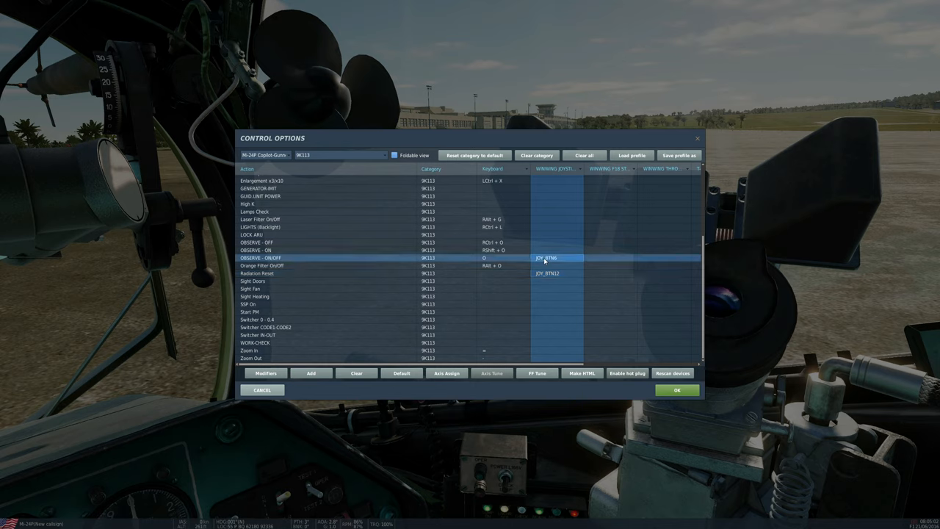
pyautogui.moveTo(497, 227)
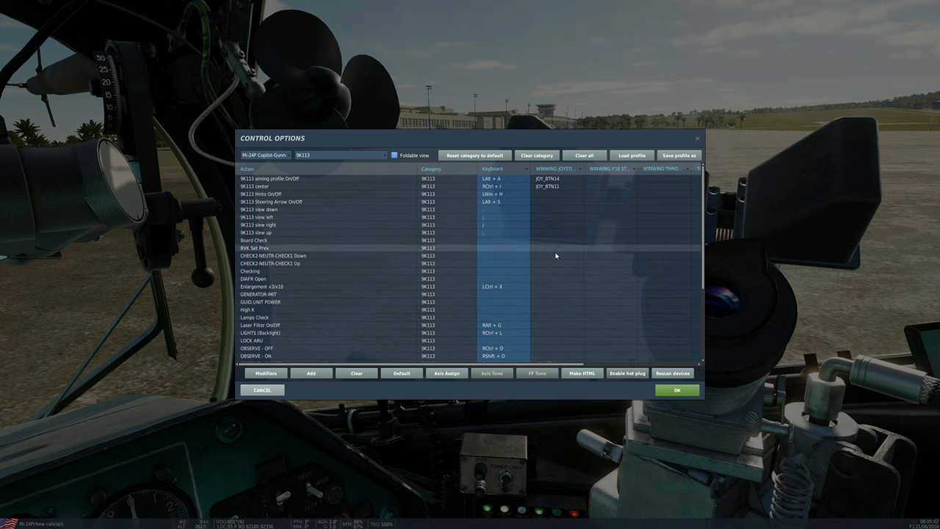
# Switch to the Mi-24P AI Menu profile and check the Menu Right and Down hat bindings
pyautogui.click(287, 155)
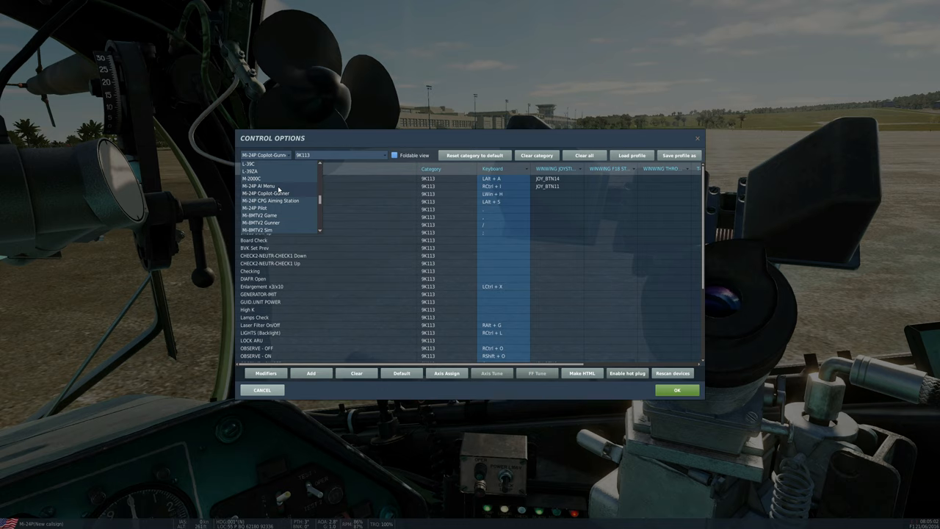
pyautogui.click(261, 186)
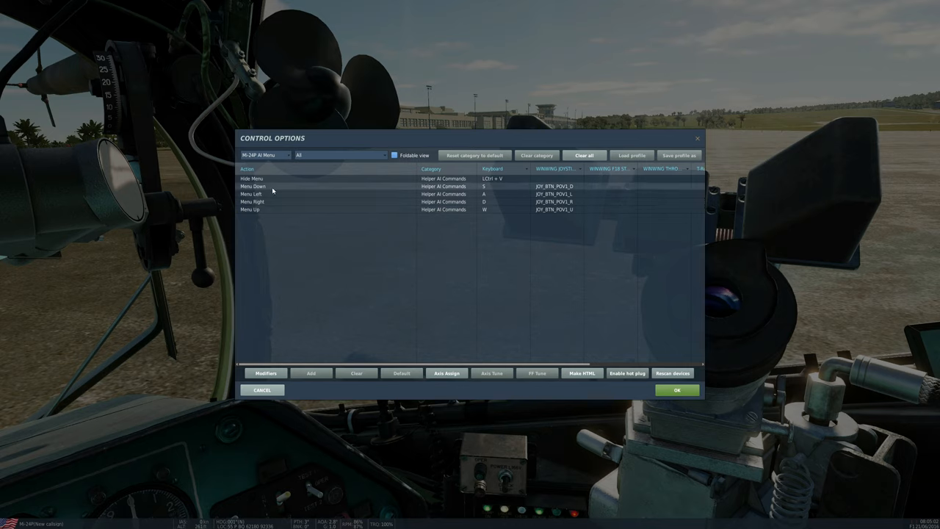
pyautogui.moveTo(276, 204)
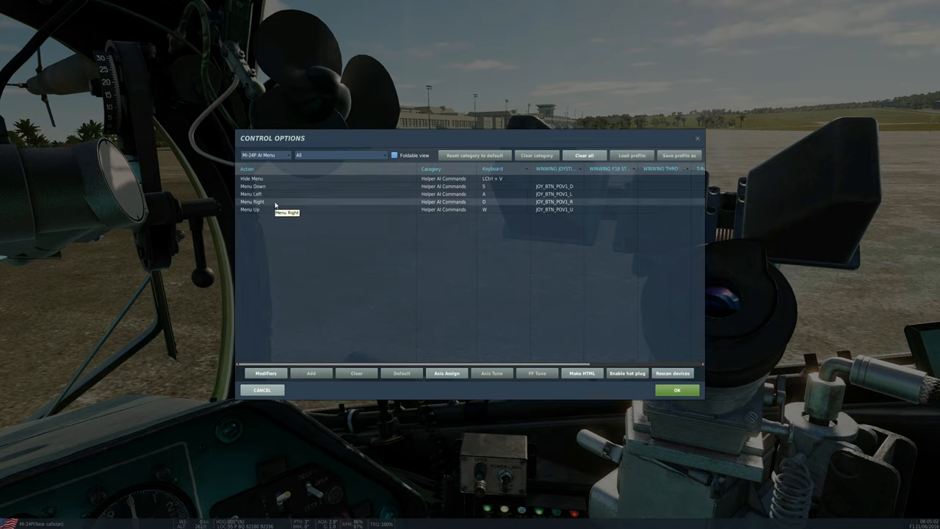
pyautogui.click(555, 186)
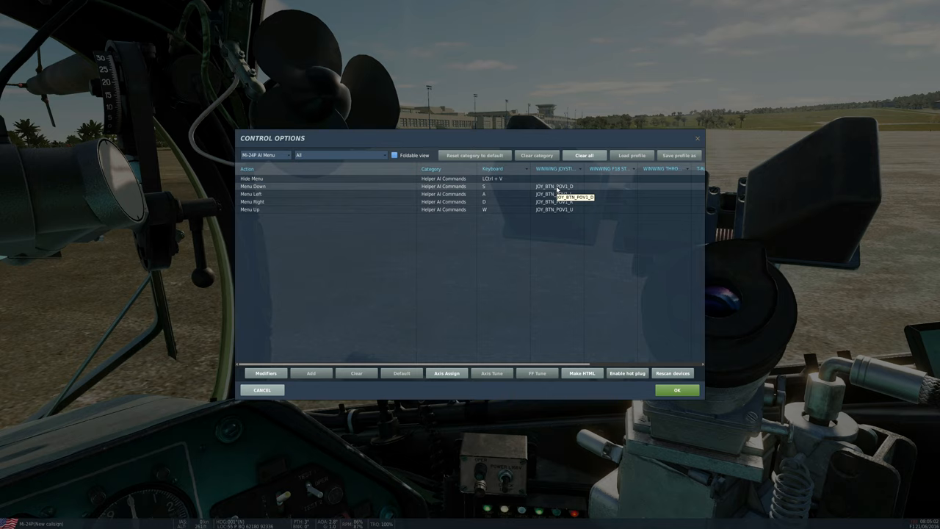
pyautogui.click(554, 186)
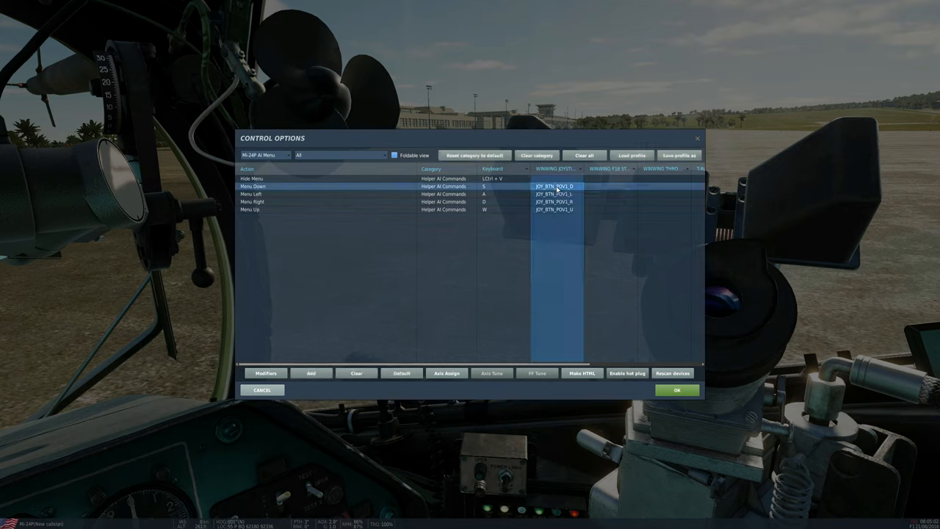
pyautogui.click(284, 155)
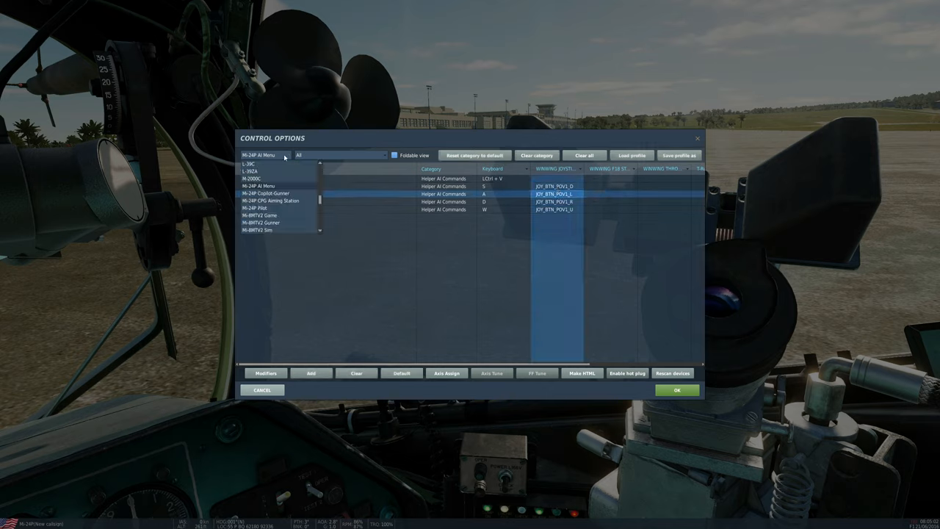
# Check the CPG Aiming Station axis commands, including the up/down axis, then close with OK
pyautogui.click(276, 200)
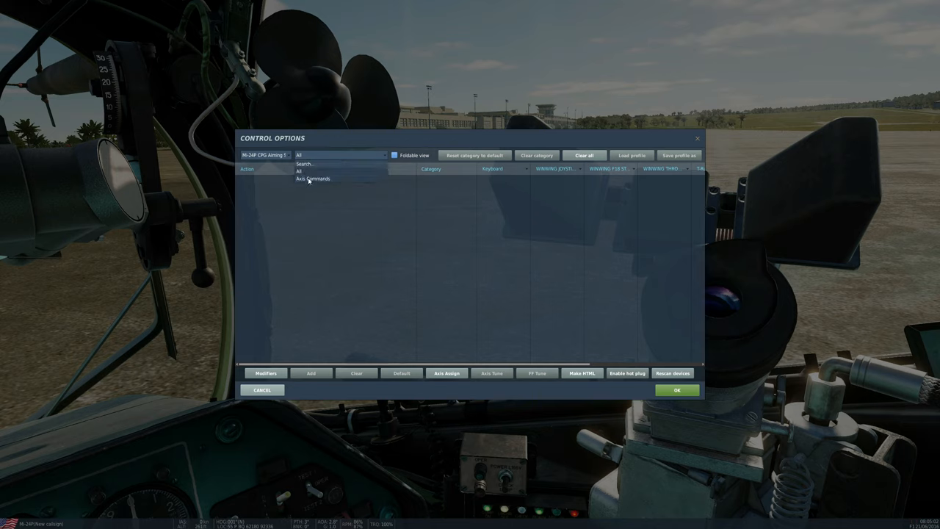
pyautogui.click(312, 179)
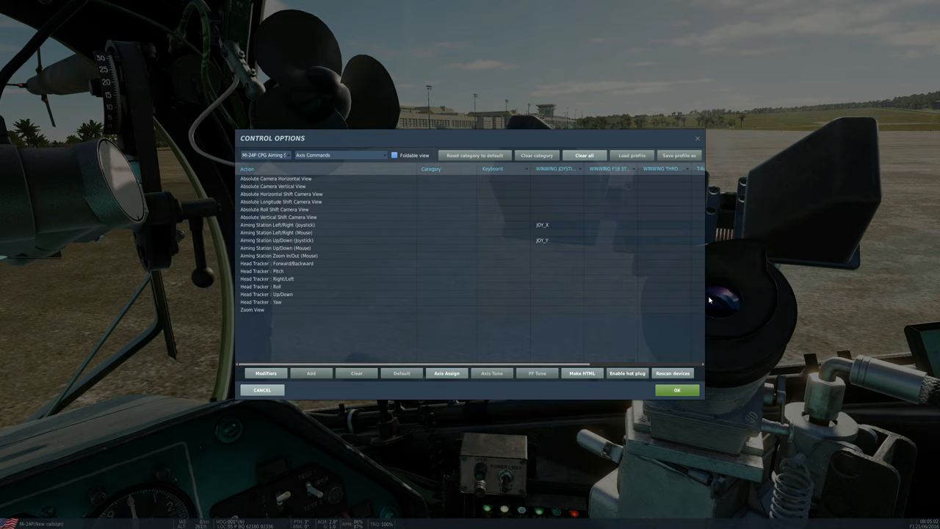
pyautogui.moveTo(801, 308)
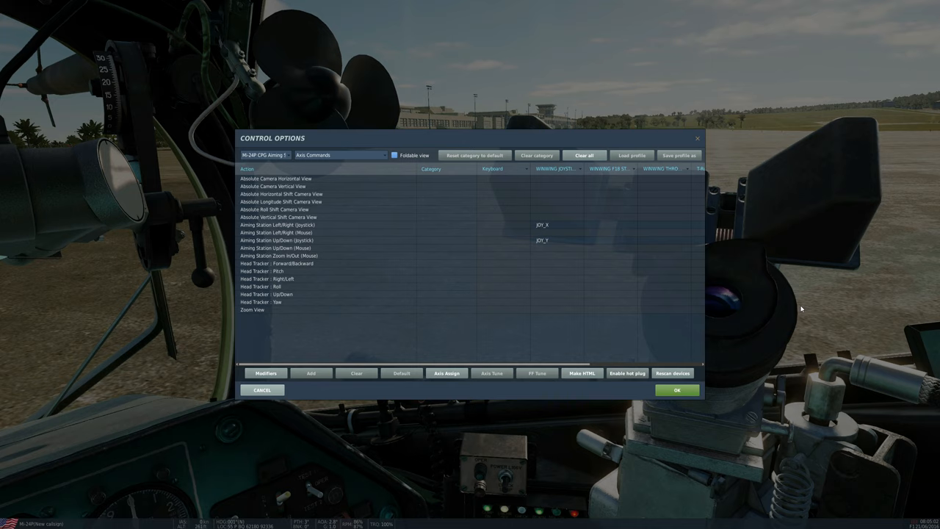
pyautogui.moveTo(678, 311)
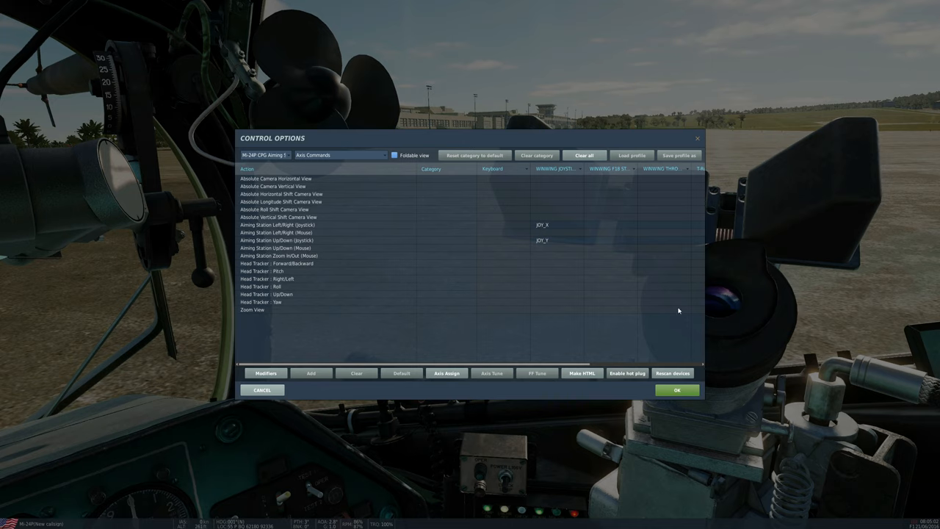
pyautogui.moveTo(800, 338)
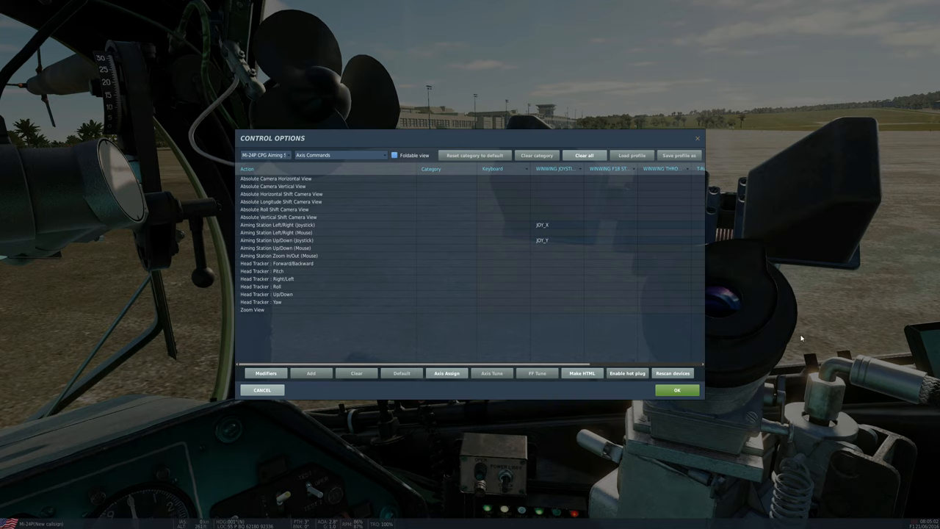
pyautogui.moveTo(541, 330)
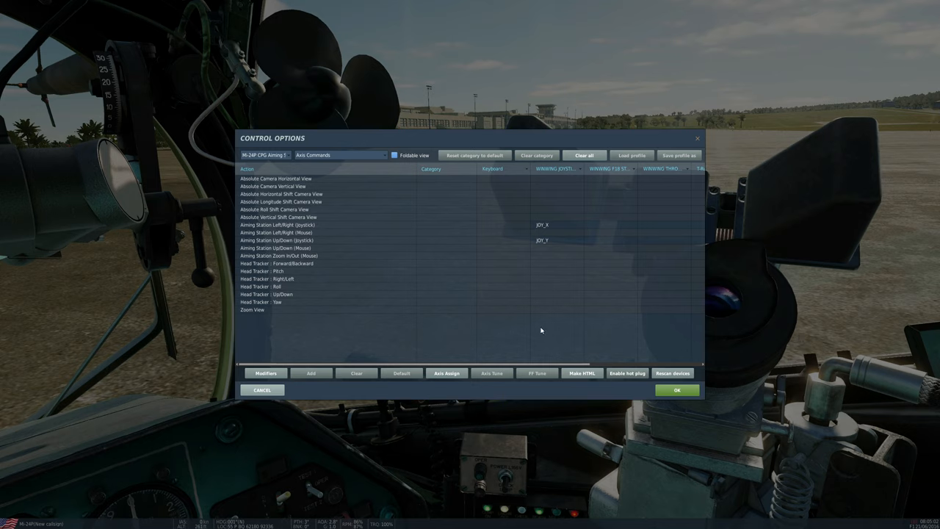
pyautogui.click(541, 240)
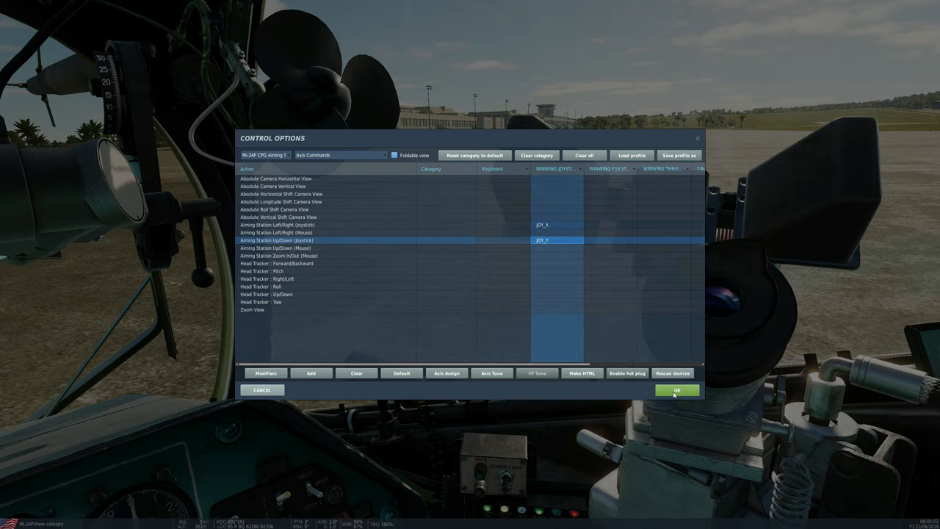
pyautogui.click(676, 390)
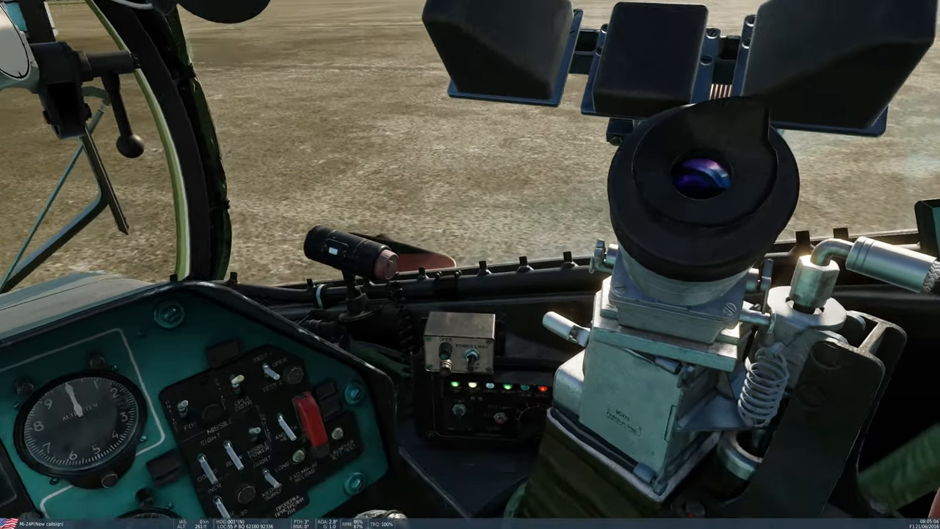